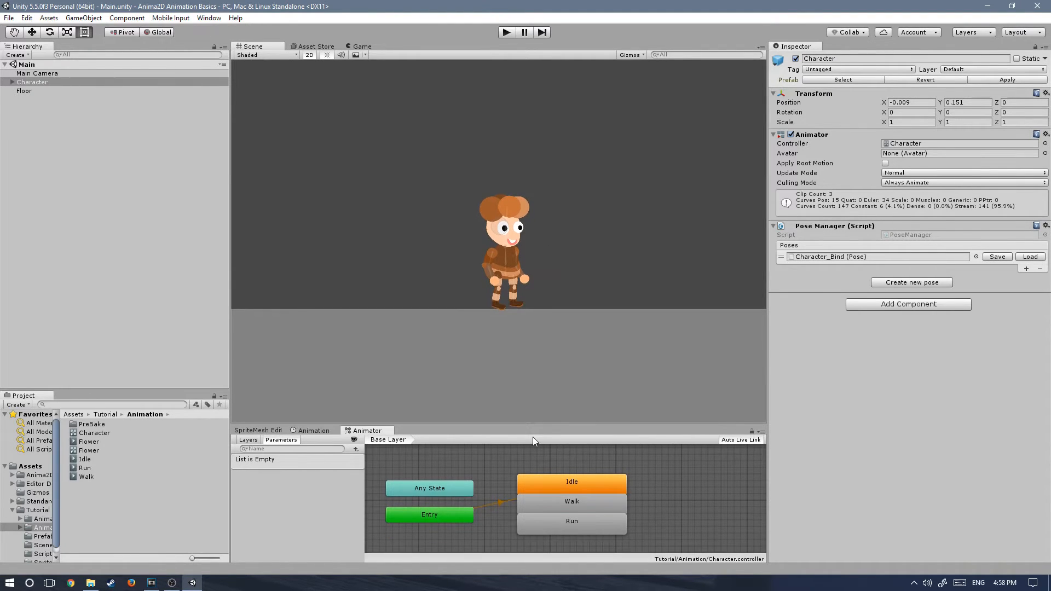
pyautogui.moveTo(468, 423)
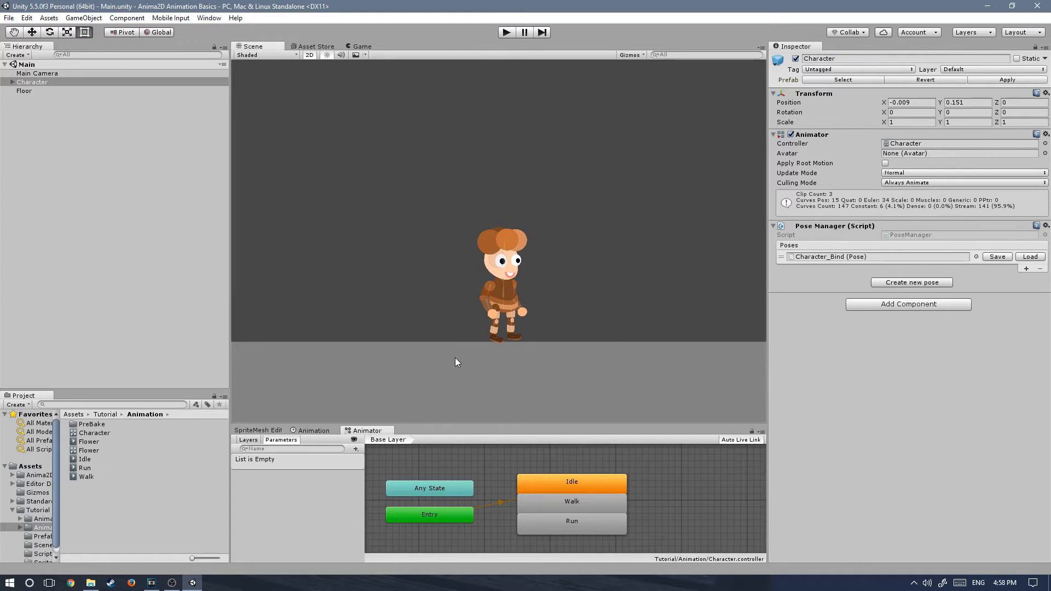
pyautogui.moveTo(434, 365)
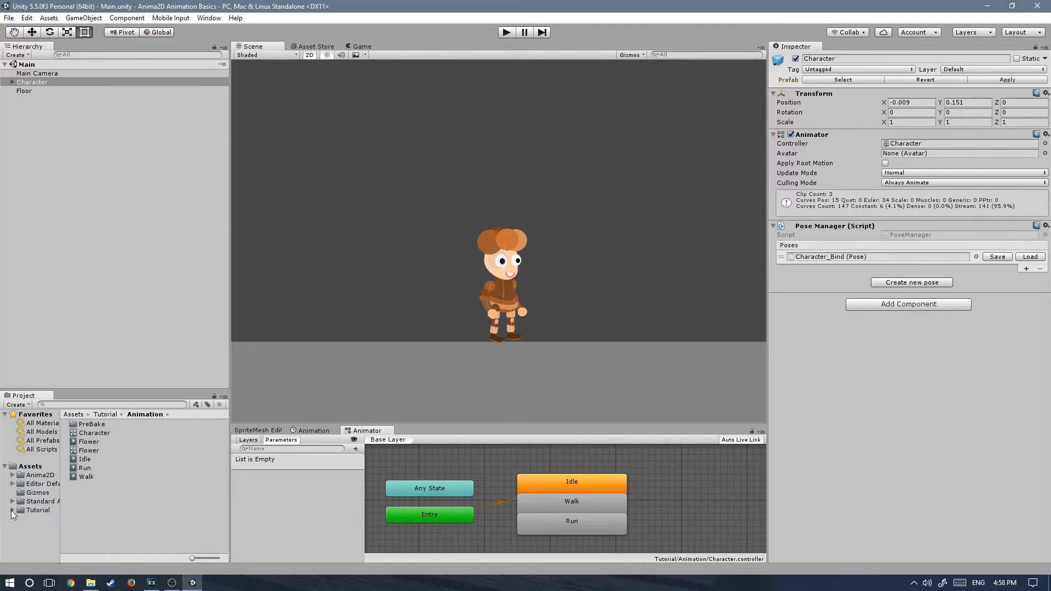
pyautogui.moveTo(76, 513)
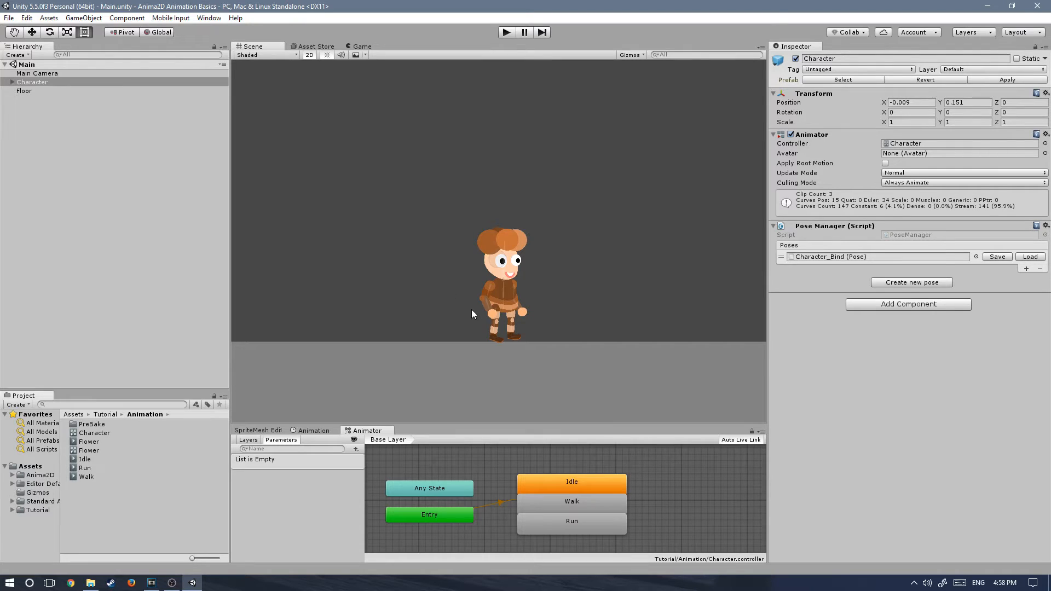
pyautogui.moveTo(72, 203)
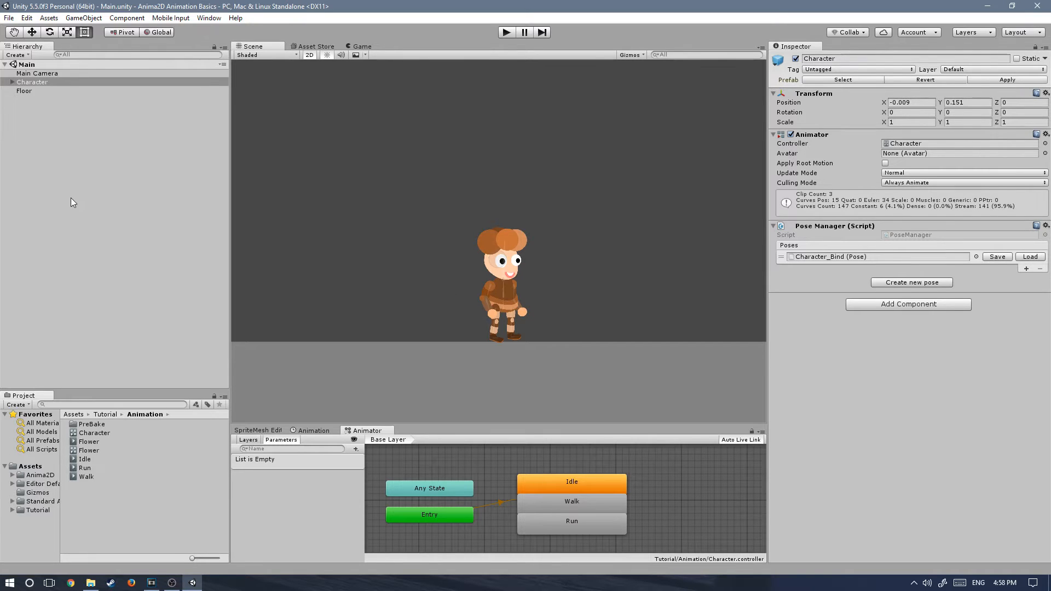
pyautogui.moveTo(432, 271)
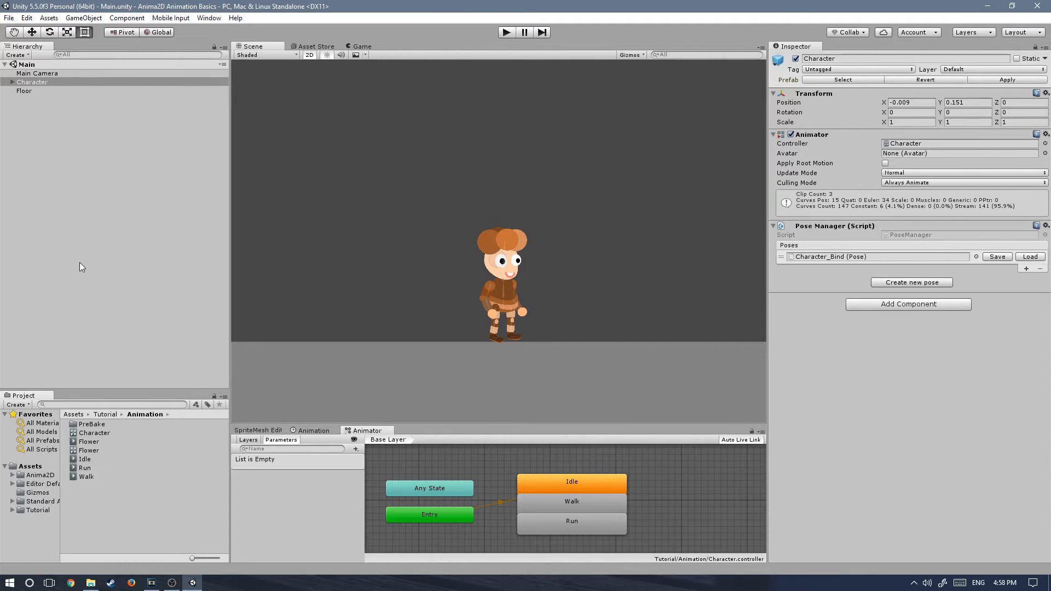
pyautogui.moveTo(94, 213)
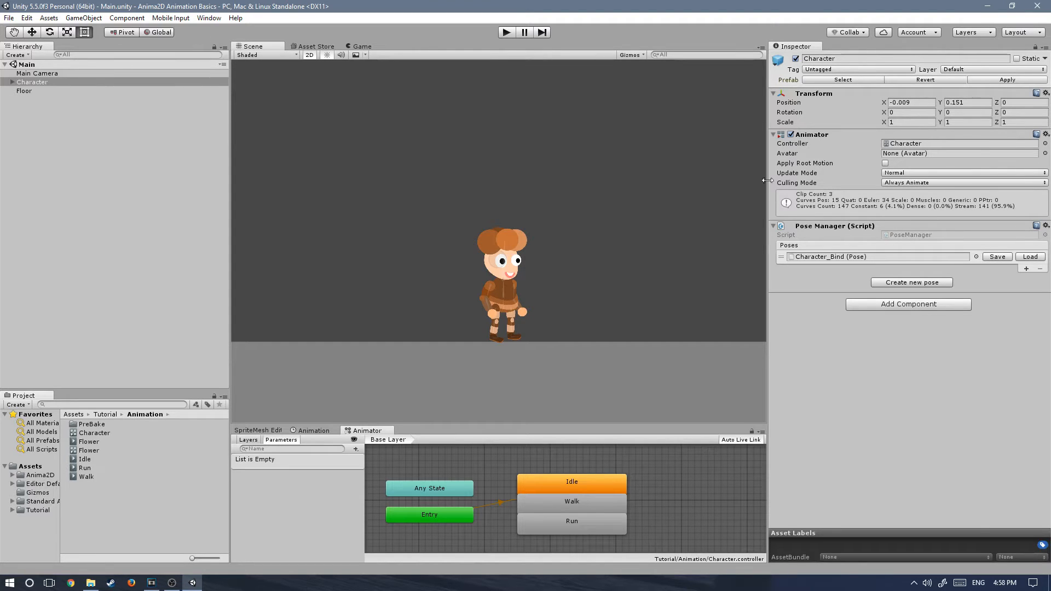
pyautogui.moveTo(909, 312)
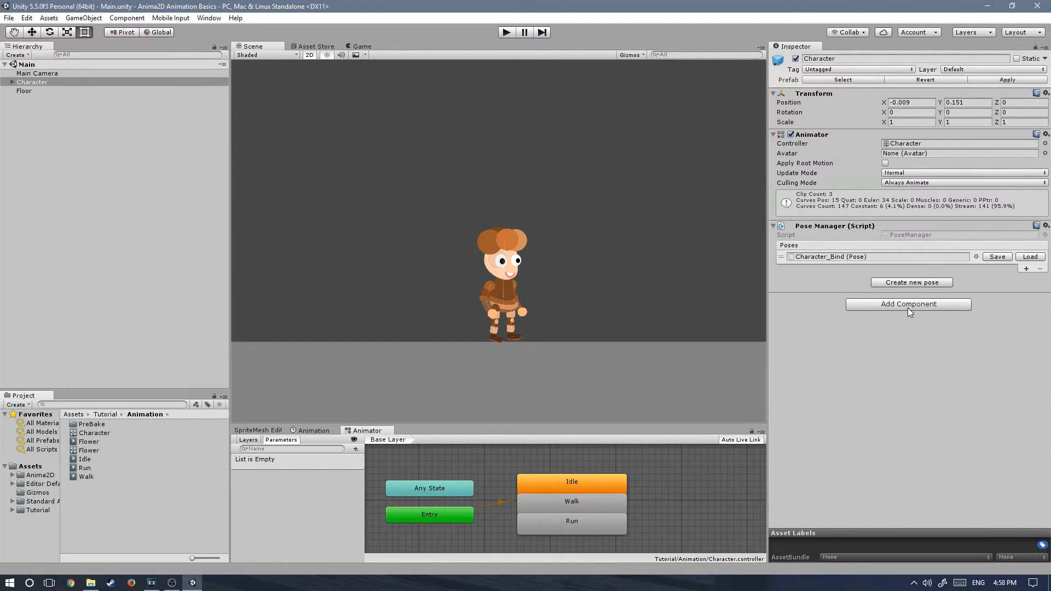
# Attach the Player Input script (bringing Player Movement) to the Character via the 'play' search.
pyautogui.click(909, 303)
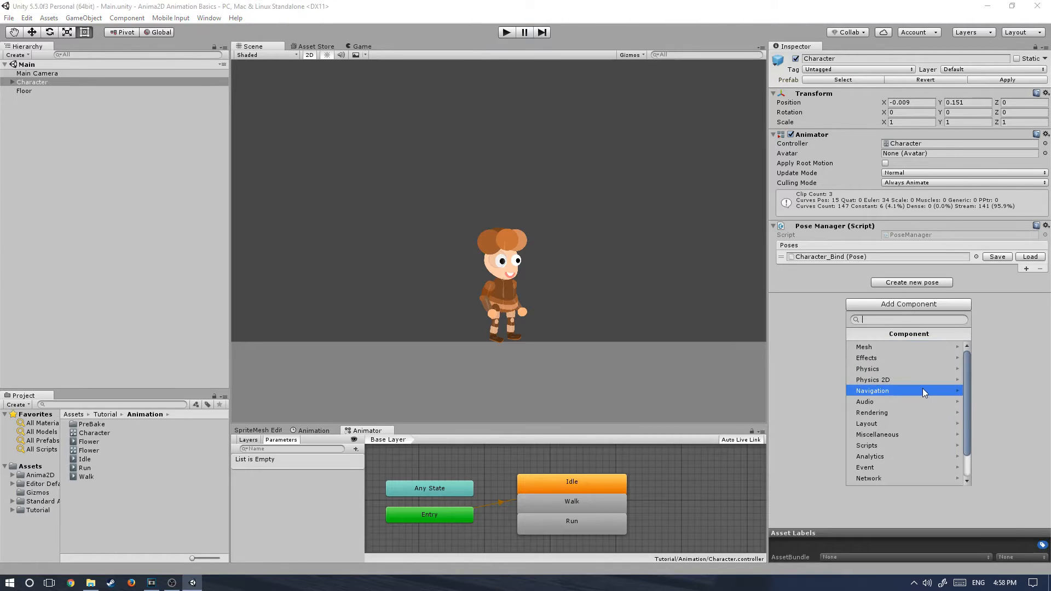
pyautogui.write('play')
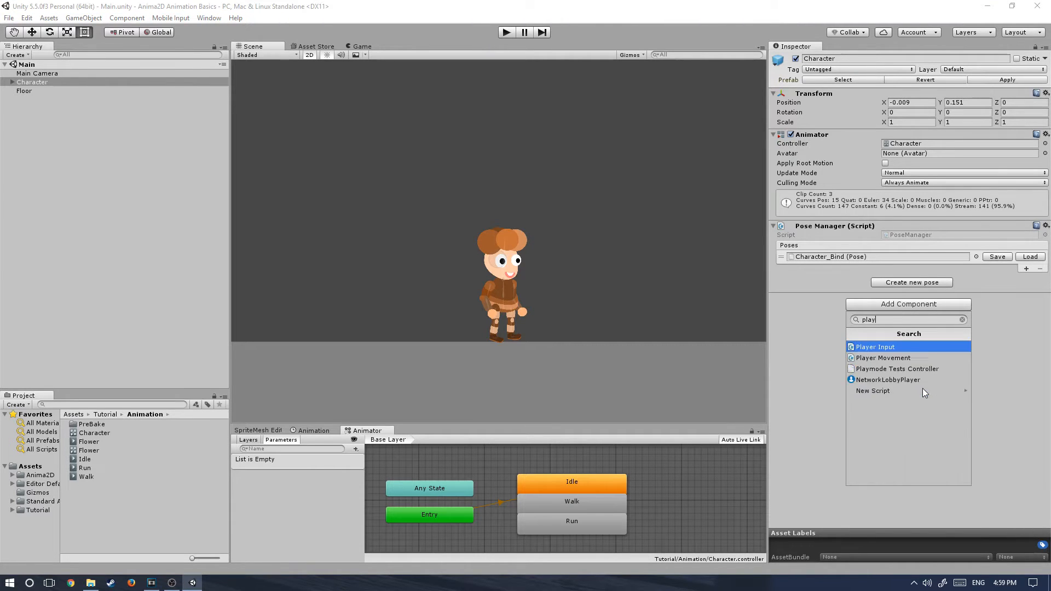
pyautogui.click(884, 357)
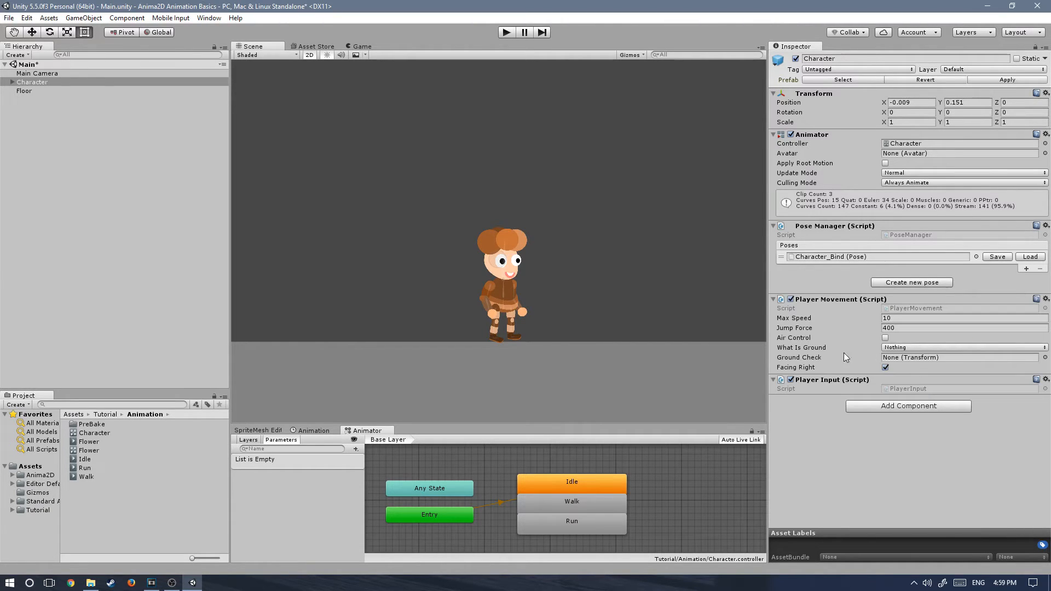
pyautogui.moveTo(868, 353)
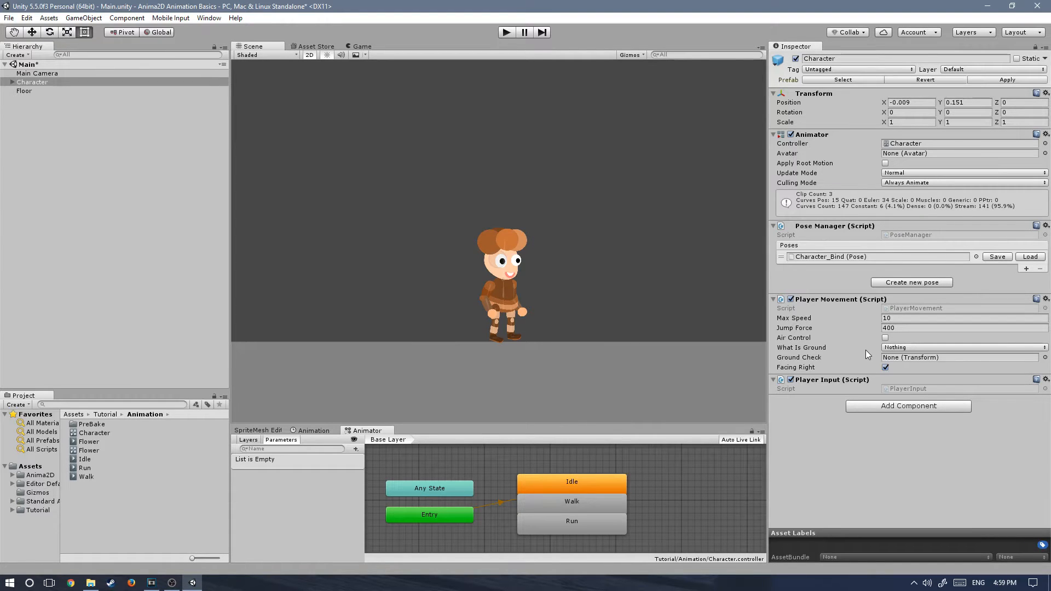
pyautogui.moveTo(852, 404)
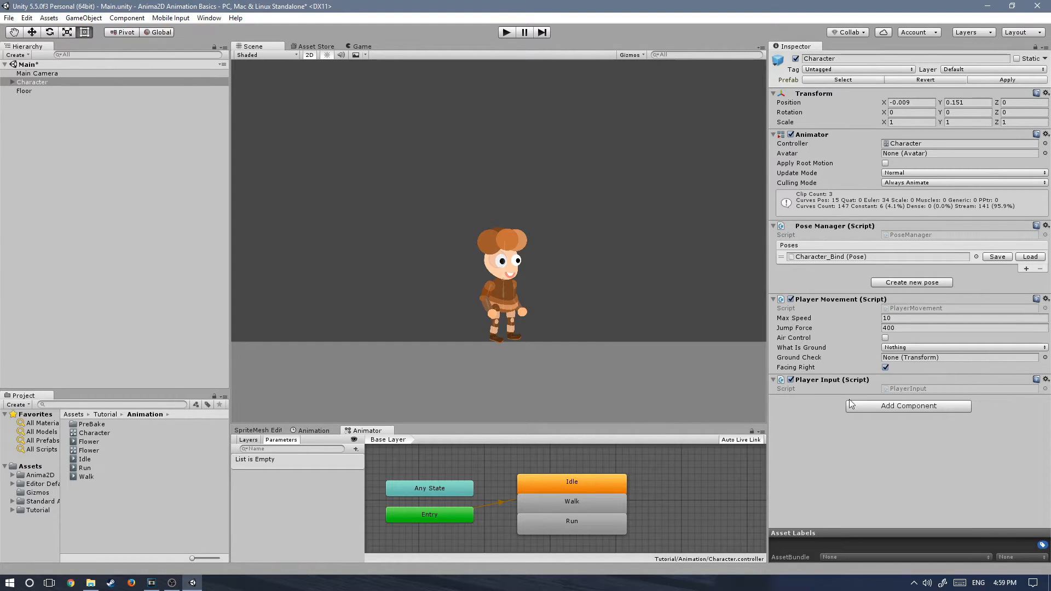
pyautogui.moveTo(954, 385)
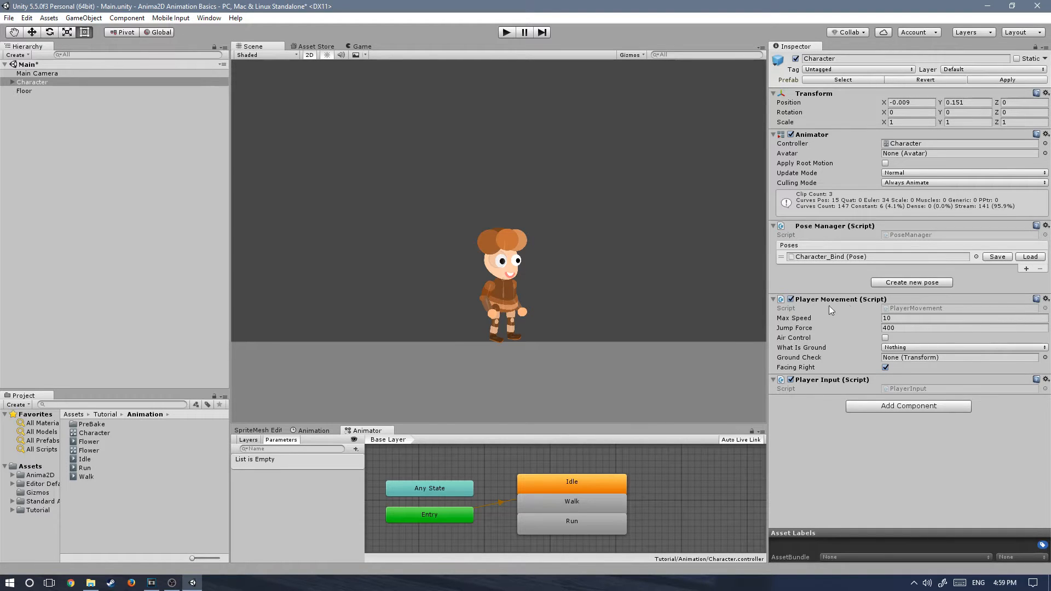
pyautogui.moveTo(467, 360)
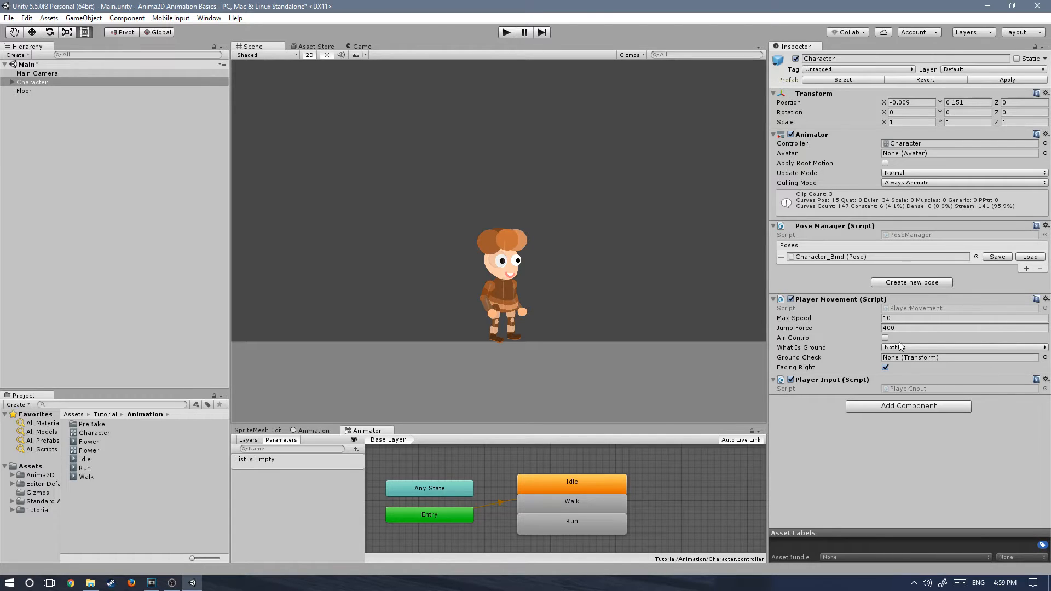
pyautogui.moveTo(858, 358)
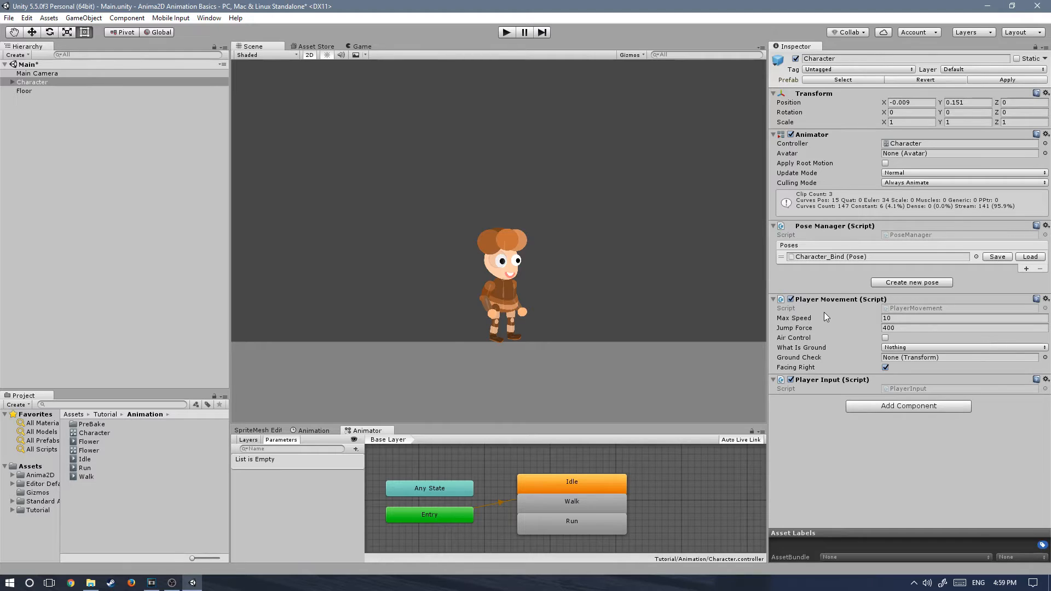
pyautogui.moveTo(825, 340)
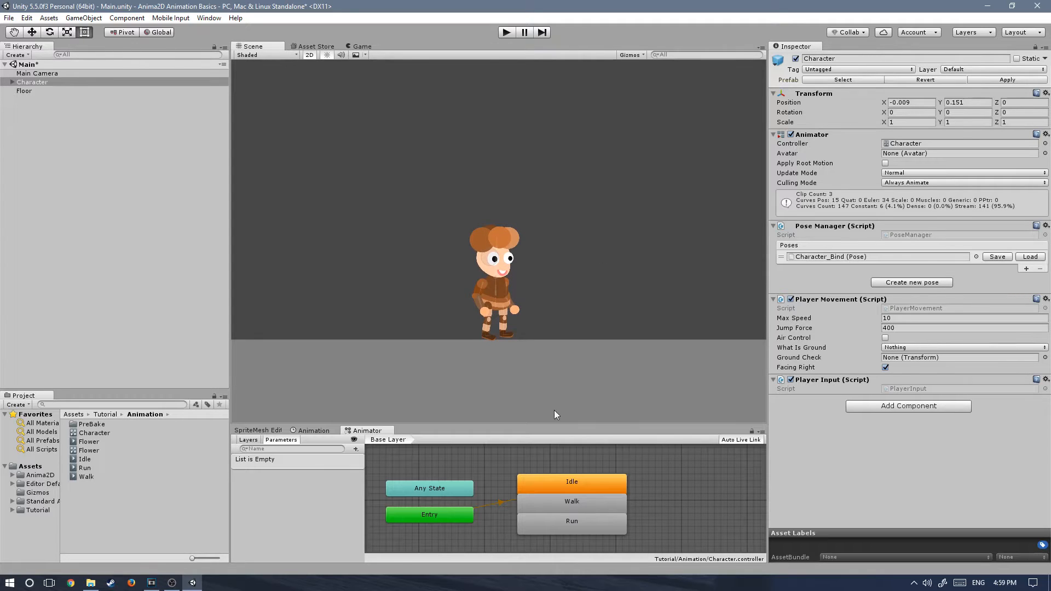
pyautogui.moveTo(864, 319)
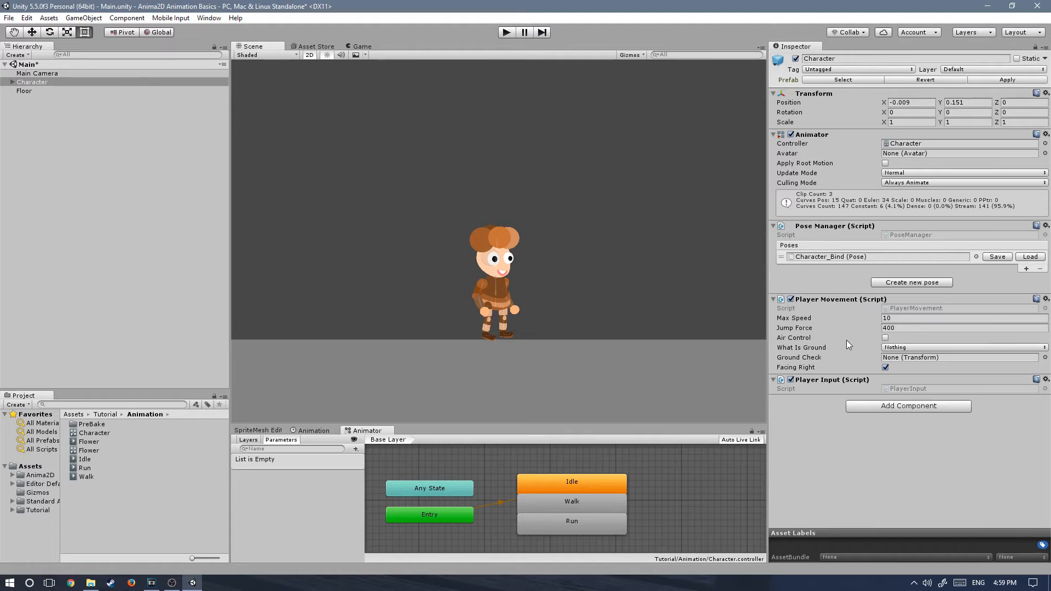
pyautogui.moveTo(594, 229)
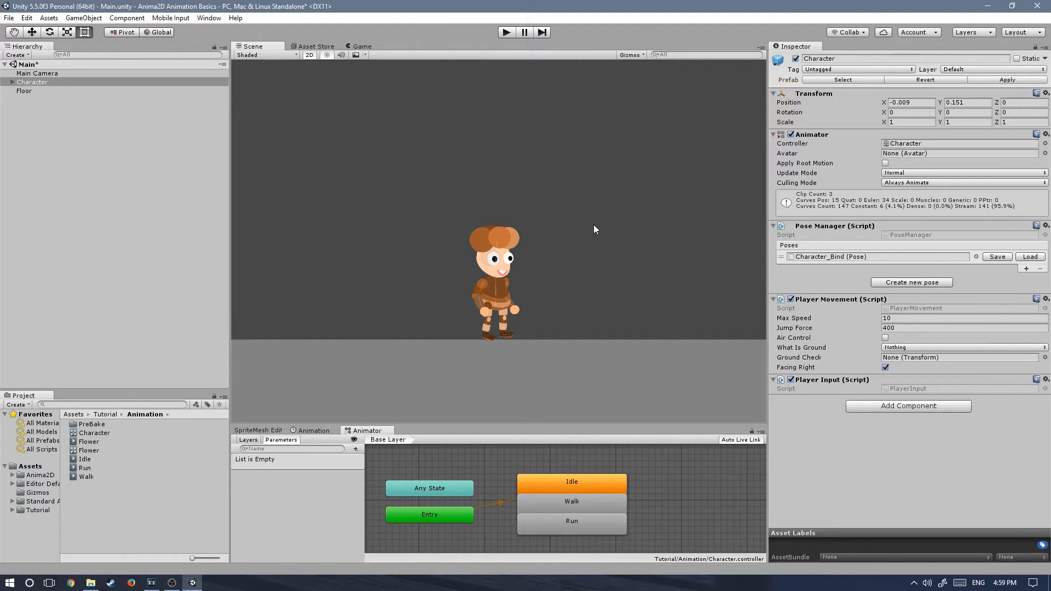
pyautogui.moveTo(784, 337)
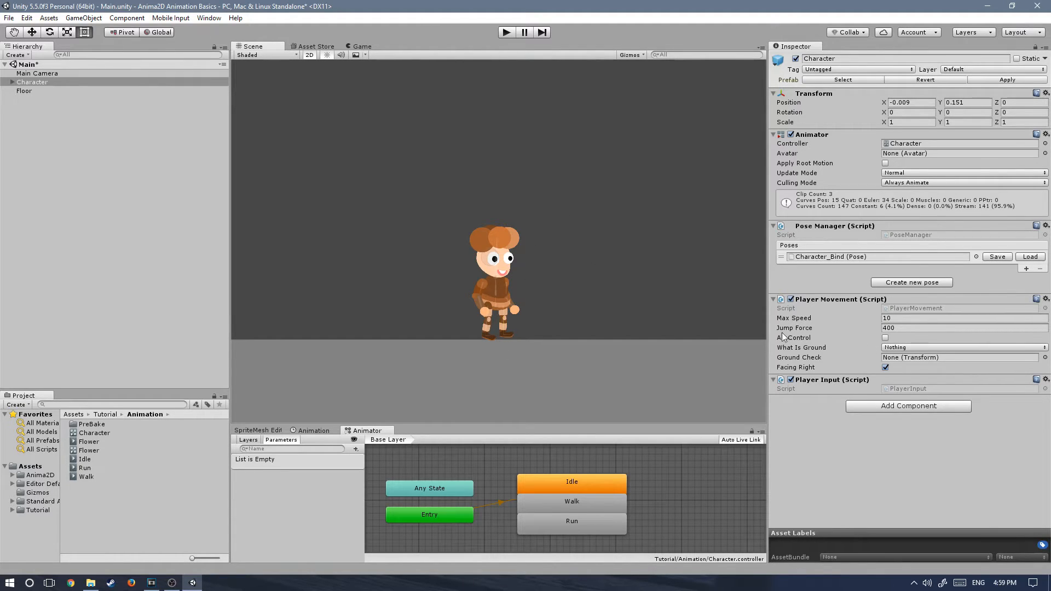
pyautogui.moveTo(549, 300)
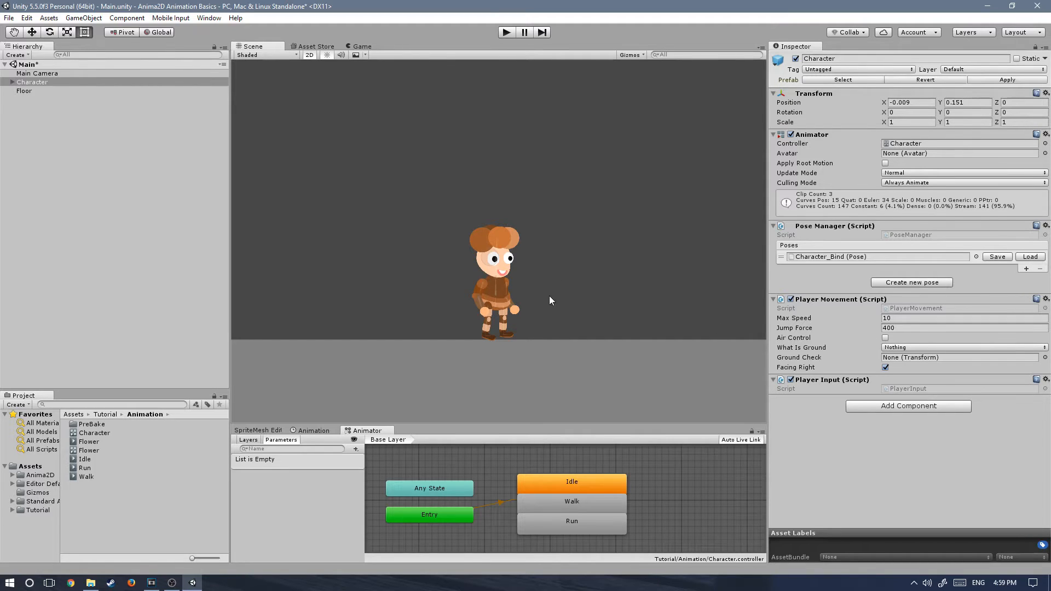
pyautogui.moveTo(433, 200)
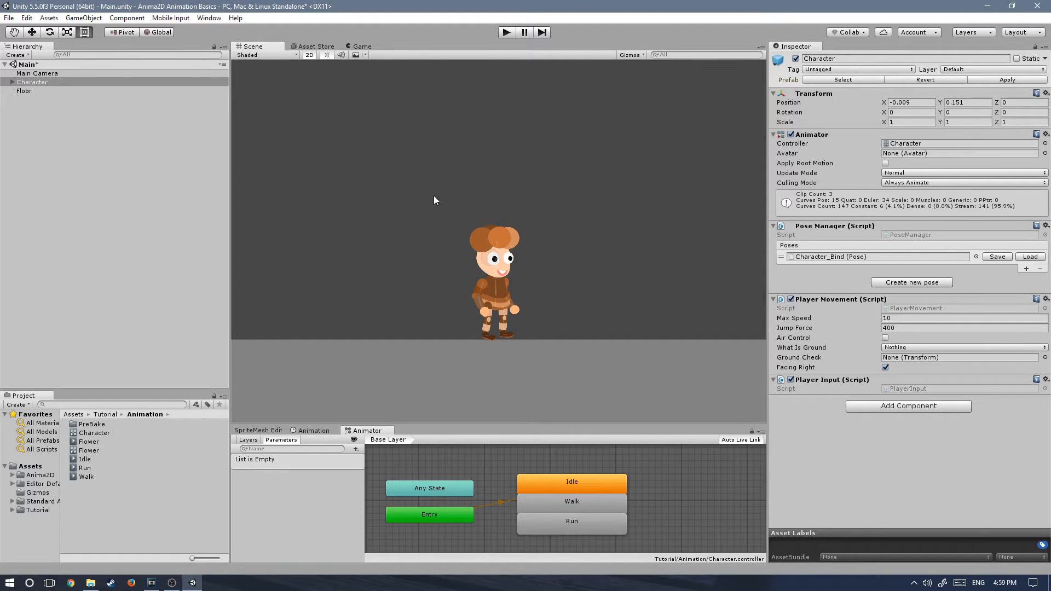
# Enable Air Control, set What Is Ground to Everything, and expand the Character's children.
pyautogui.click(885, 338)
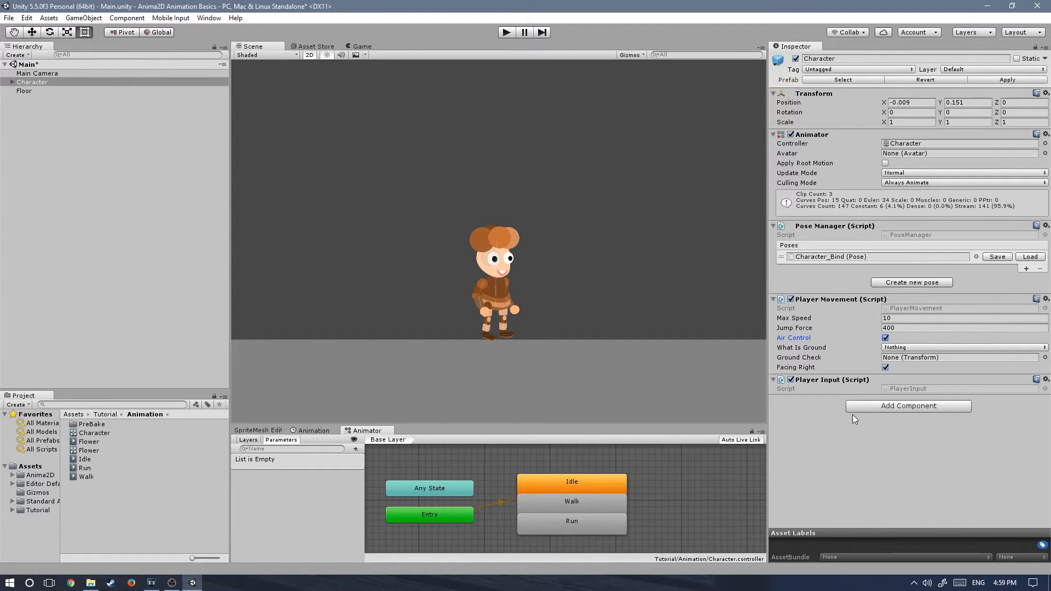
pyautogui.moveTo(808, 354)
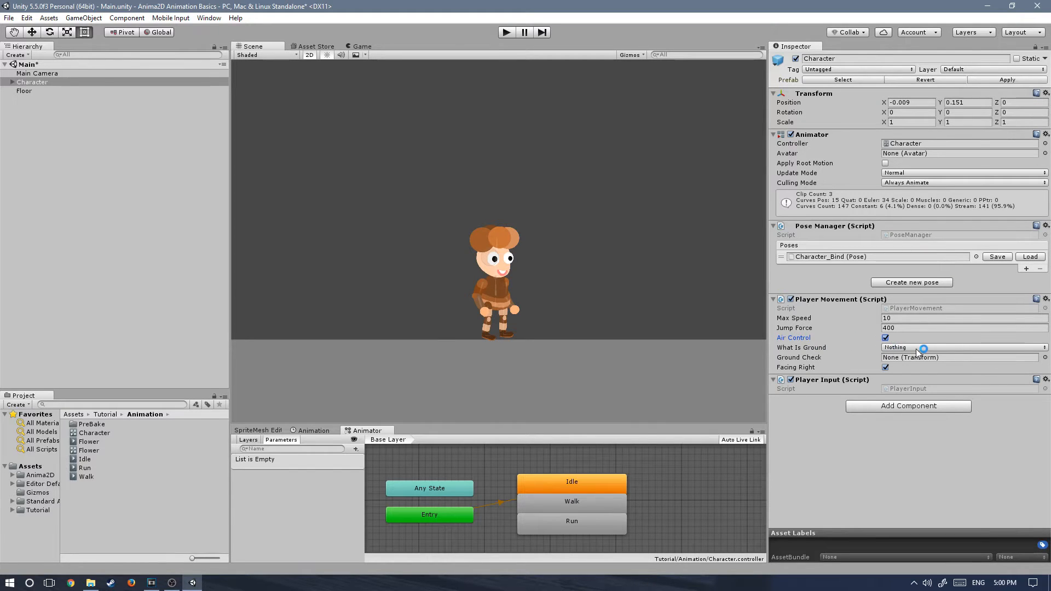
pyautogui.click(962, 347)
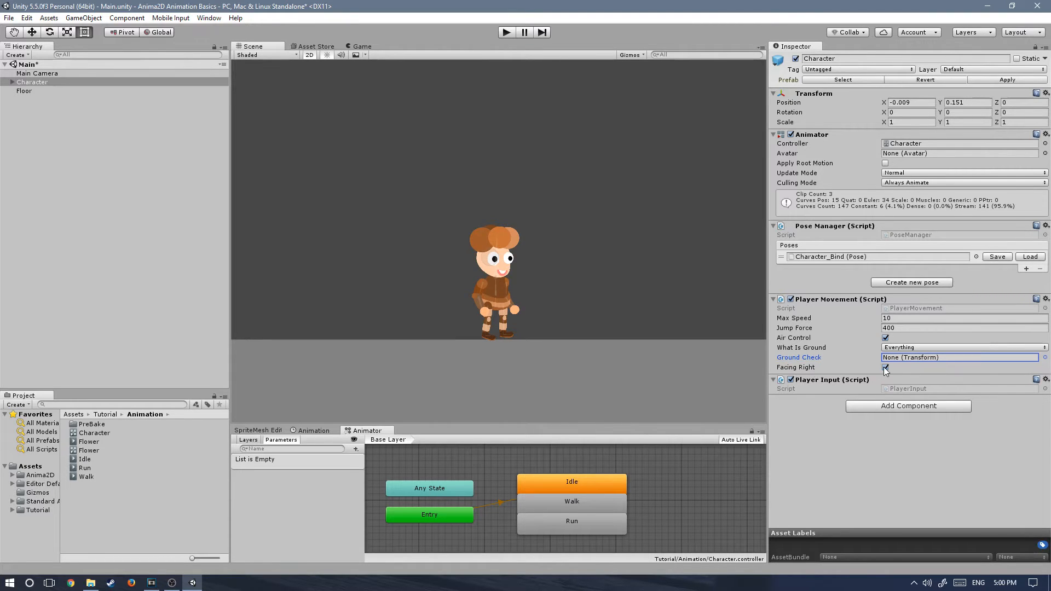
pyautogui.click(886, 368)
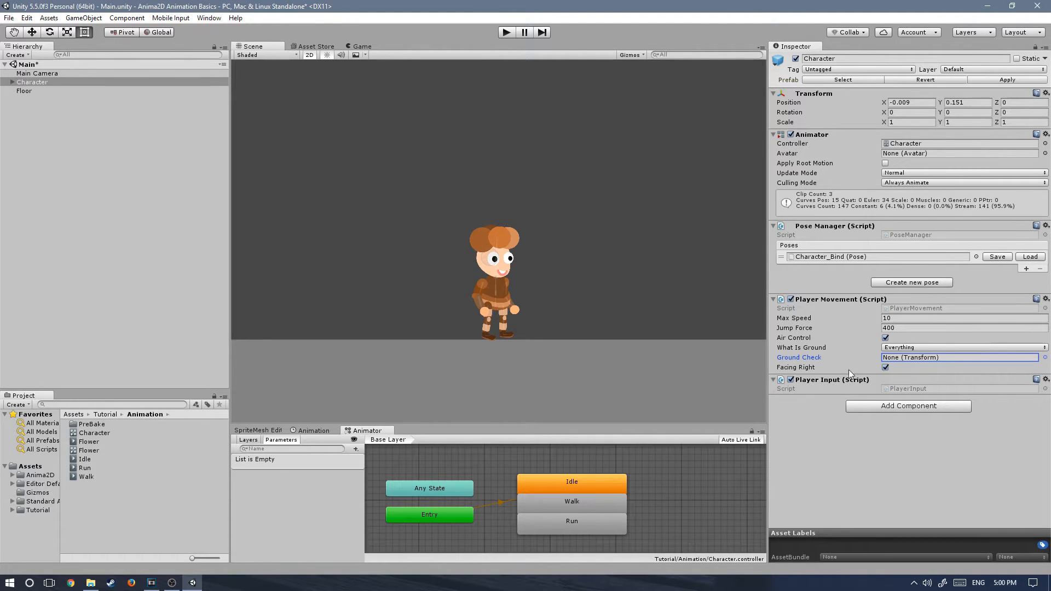
pyautogui.moveTo(632, 309)
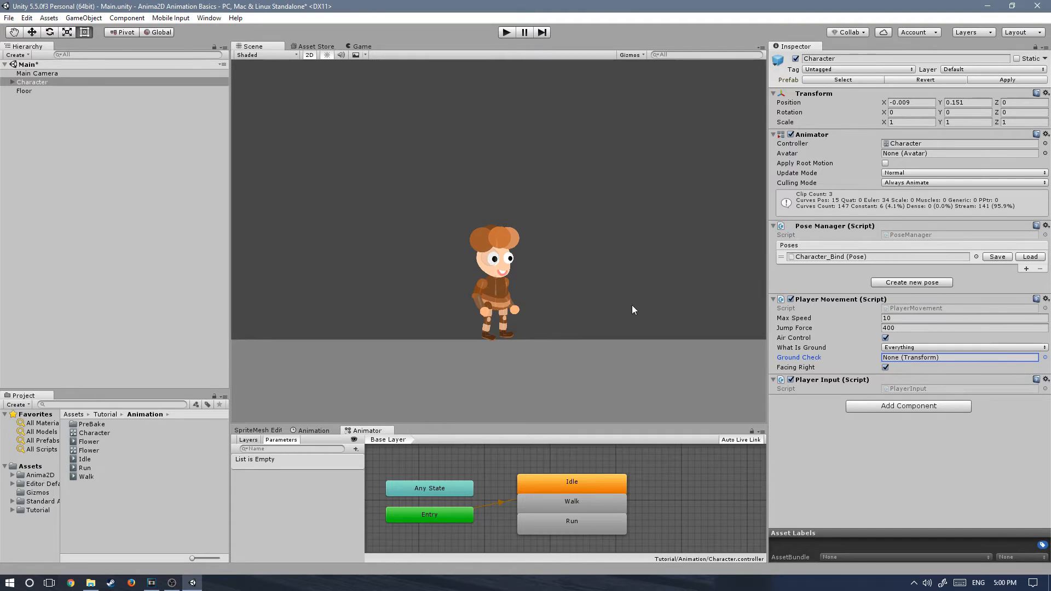
pyautogui.click(7, 82)
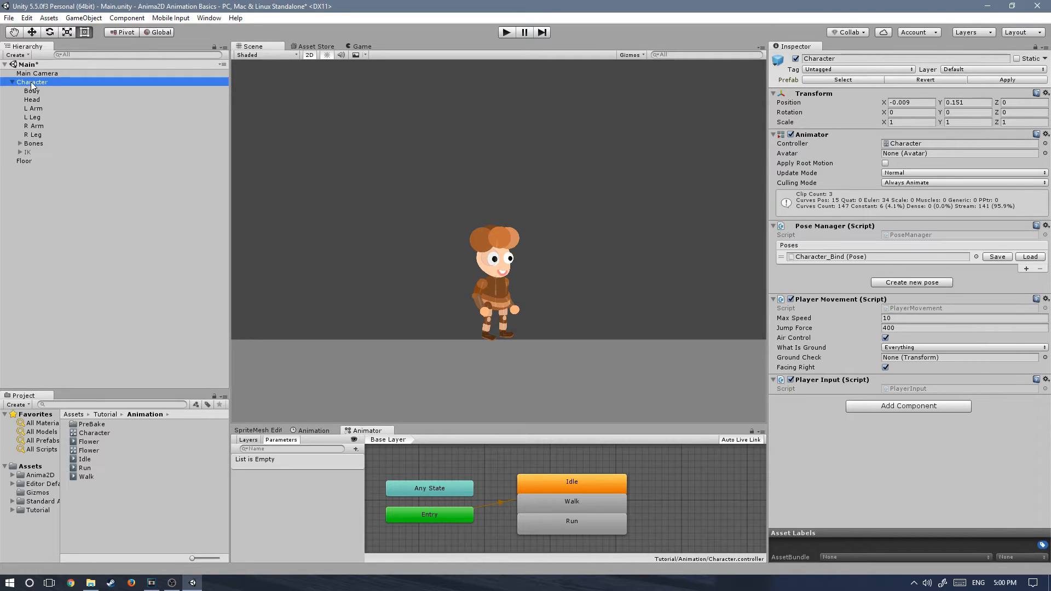
# Create an empty child object under Character named GroundCheck.
pyautogui.rightClick(31, 82)
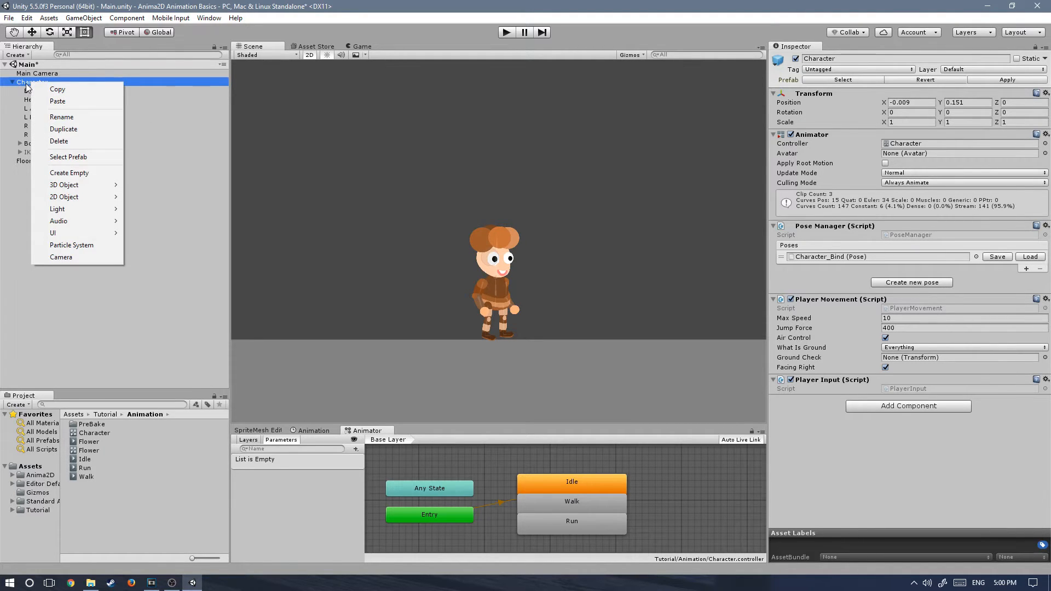
pyautogui.click(69, 172)
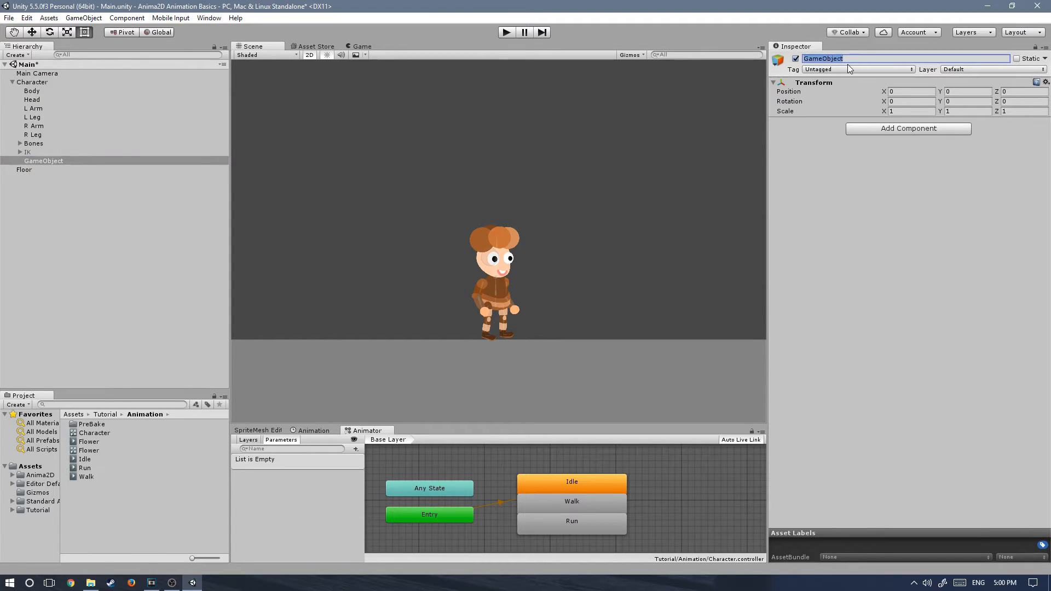
pyautogui.write('GroundCheck')
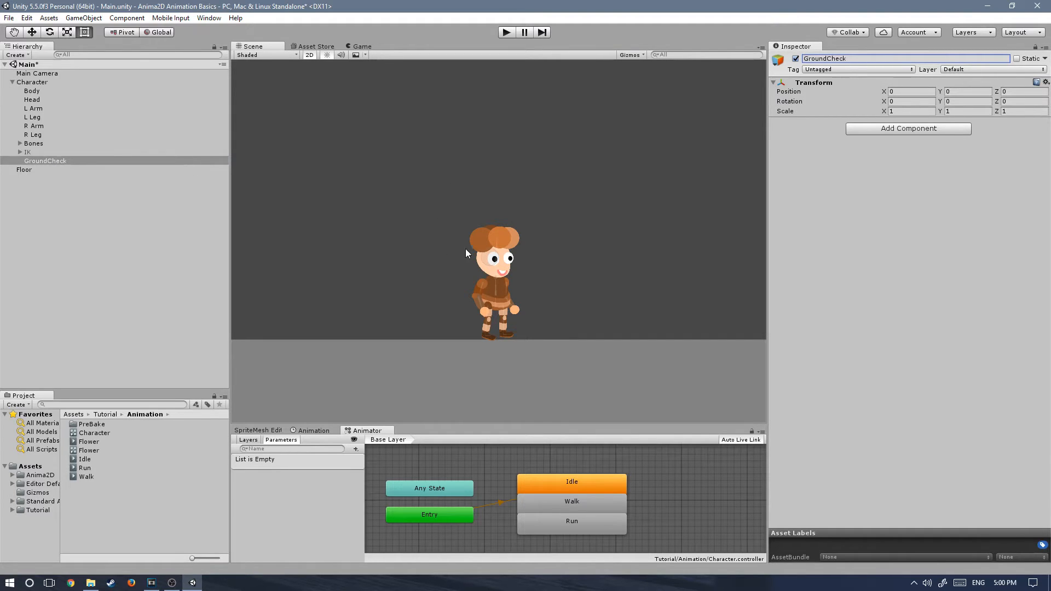
# Move GroundCheck down to the character's feet, then reselect the Character.
pyautogui.click(459, 192)
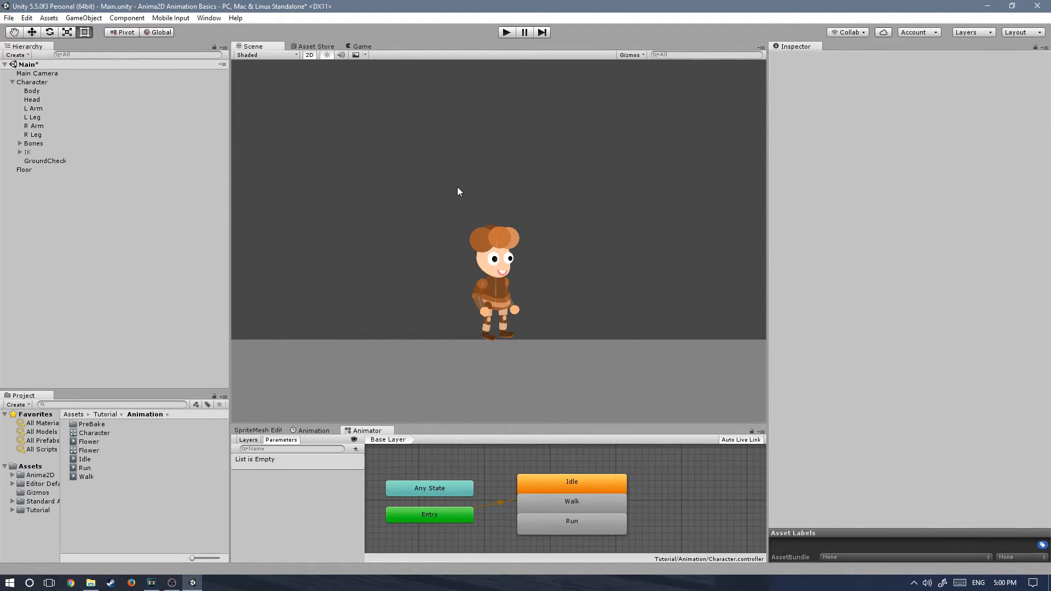
pyautogui.click(45, 159)
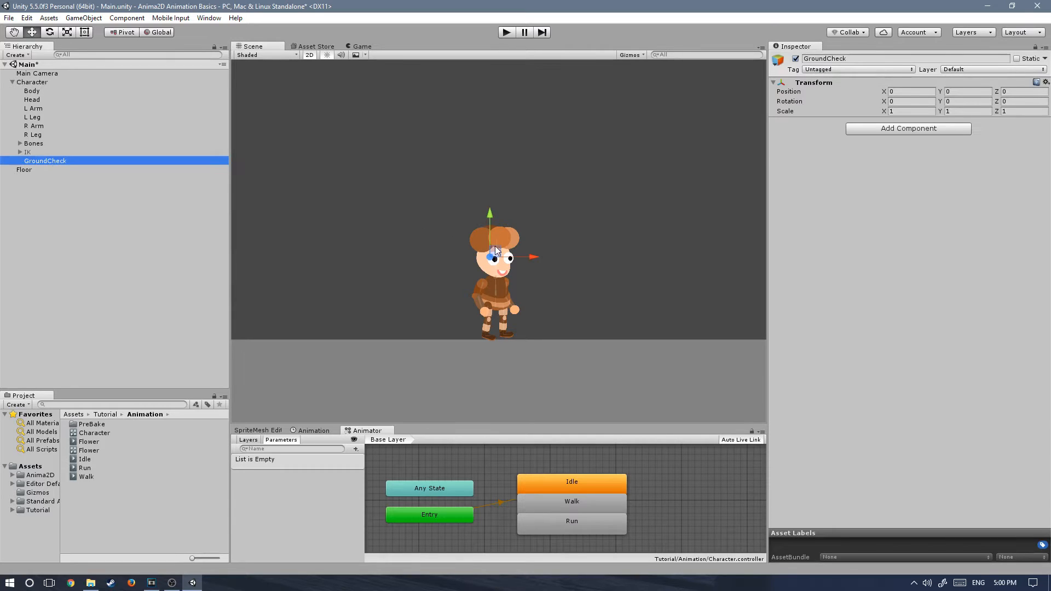
pyautogui.moveTo(489, 255); pyautogui.dragTo(496, 335)
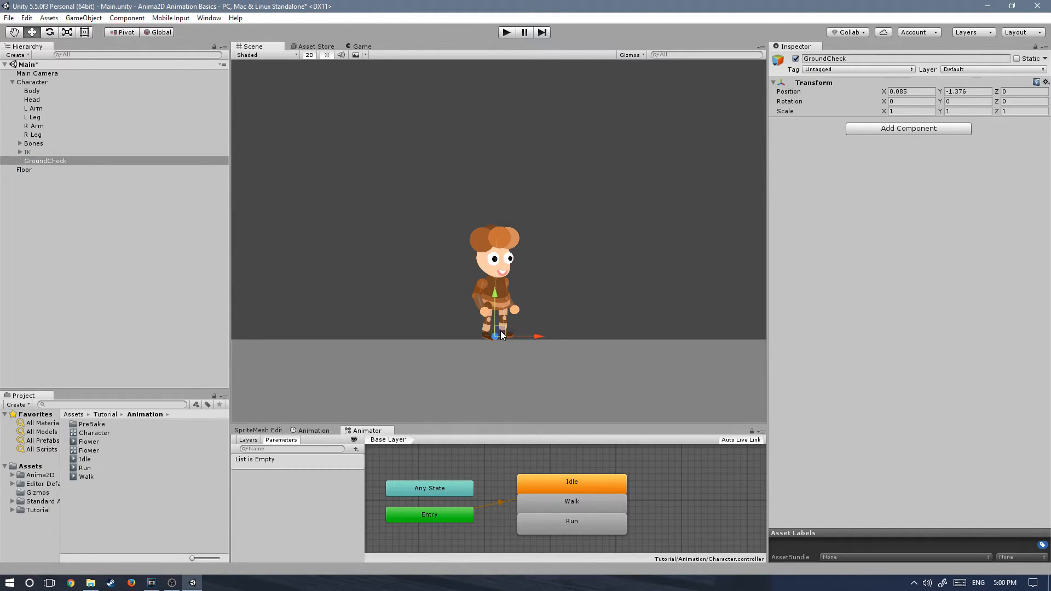
pyautogui.click(32, 82)
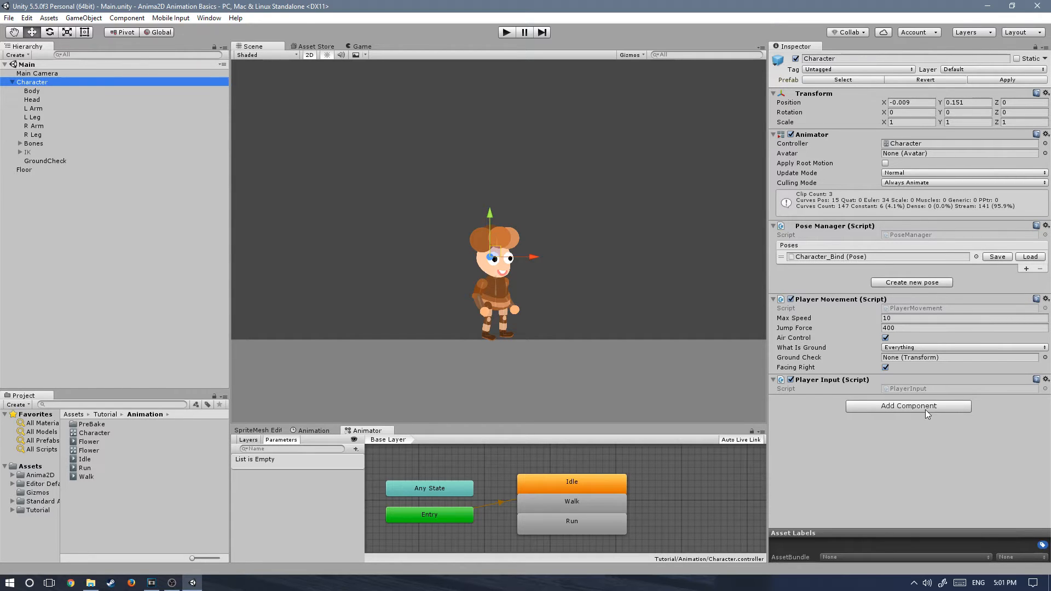
pyautogui.moveTo(897, 418)
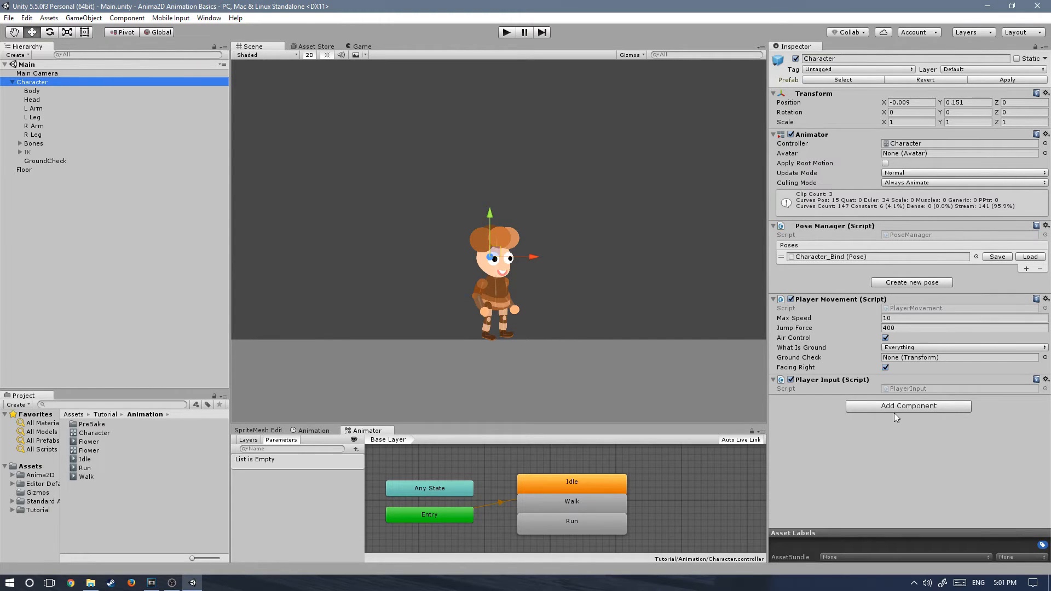
pyautogui.moveTo(511, 332)
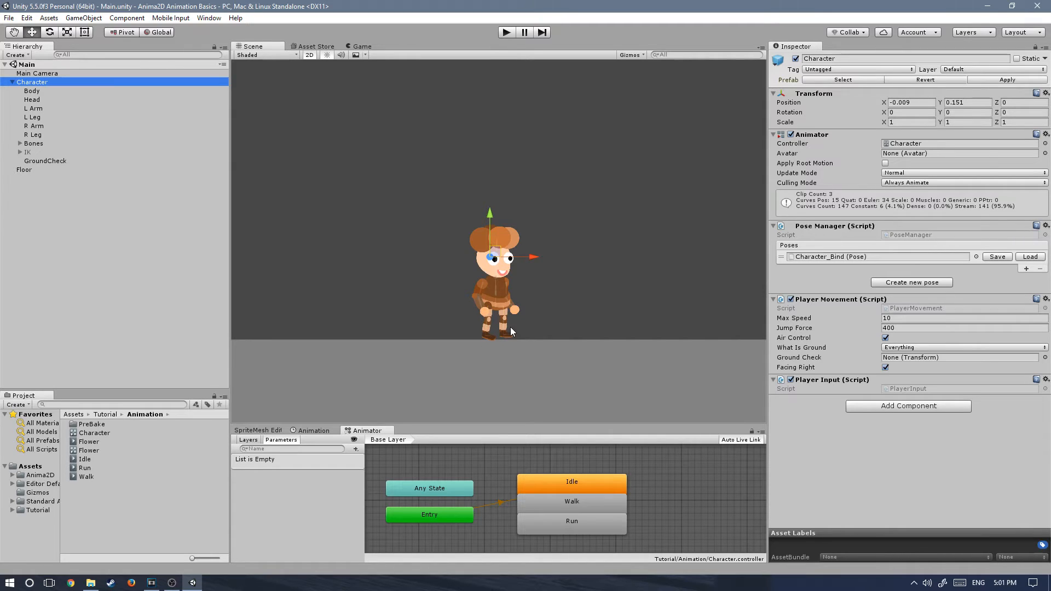
pyautogui.moveTo(461, 243)
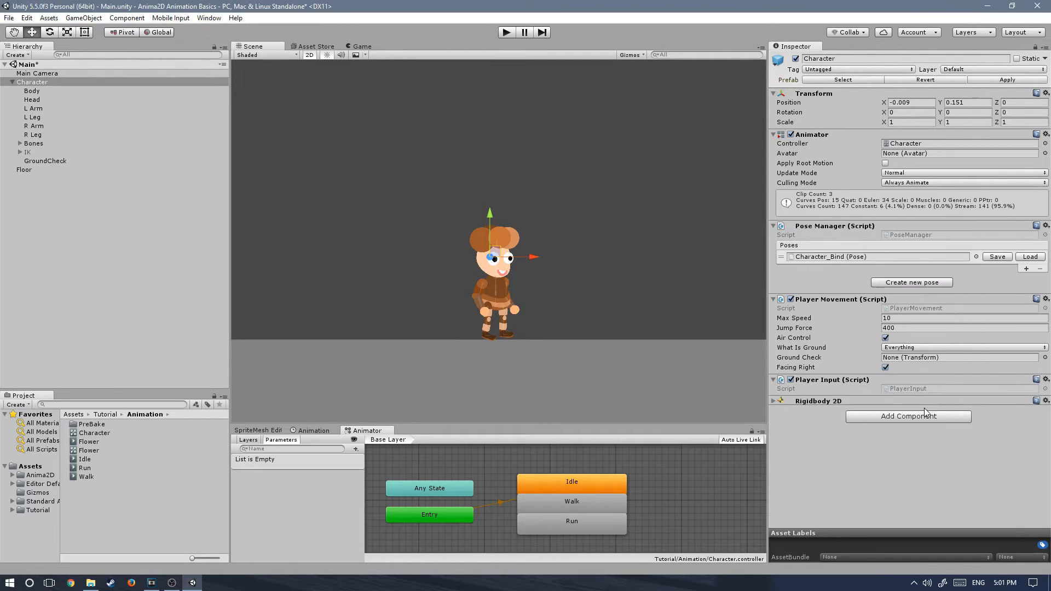
# Search the component list for 'bx' to find the Box Collider 2D.
pyautogui.click(773, 401)
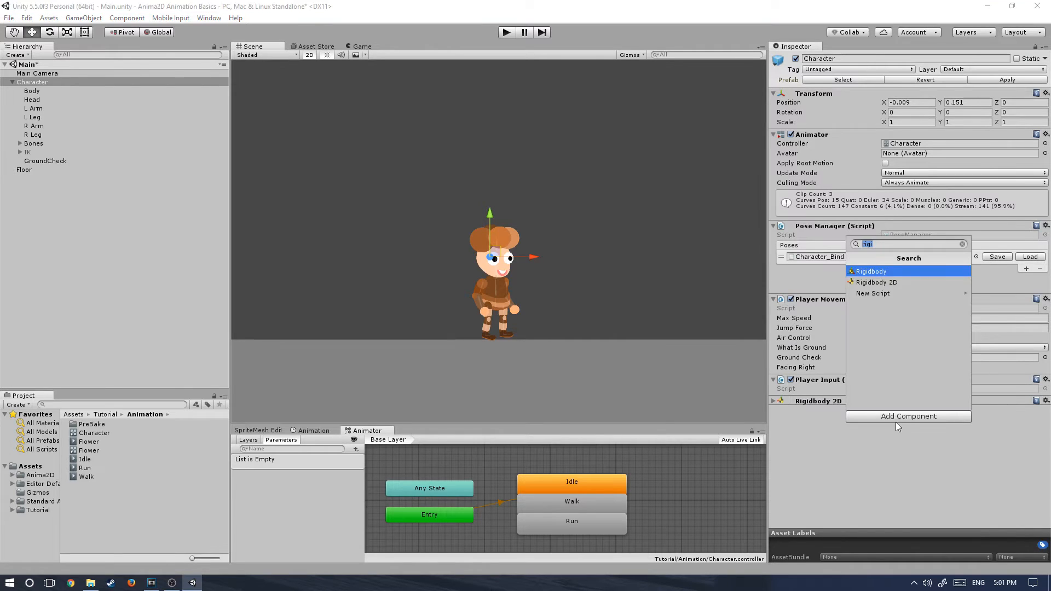
pyautogui.write('bx')
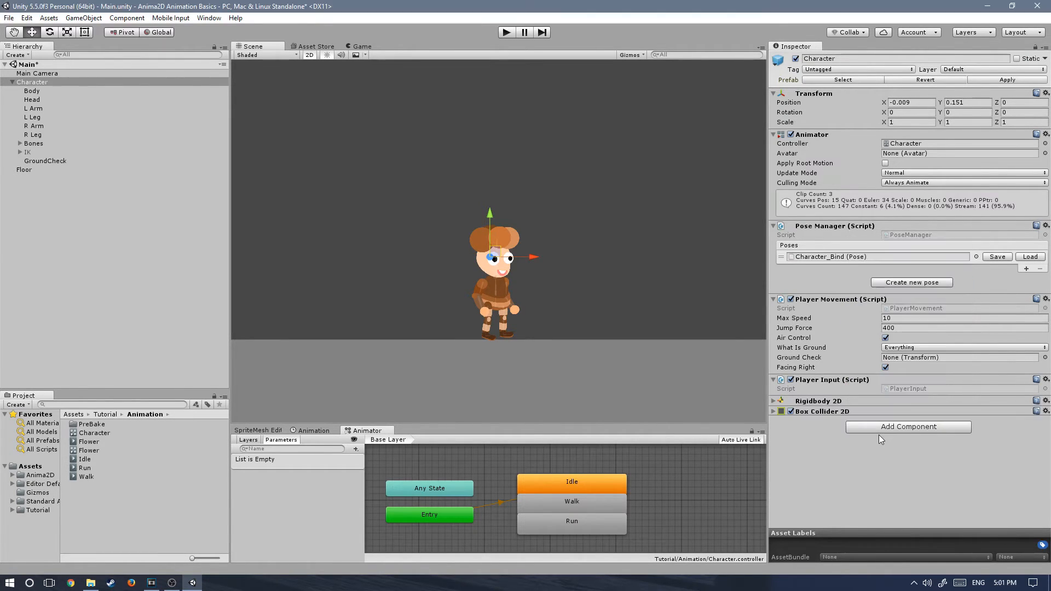
# Fit the Box Collider 2D around the character's body and add a Circle Collider 2D.
pyautogui.click(774, 410)
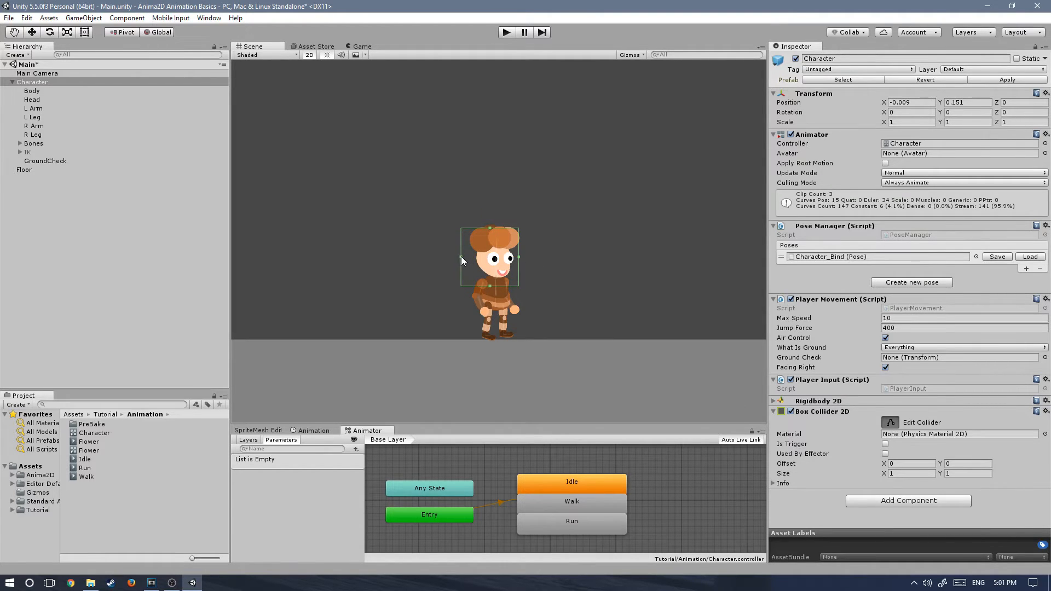
pyautogui.moveTo(489, 258); pyautogui.dragTo(499, 288)
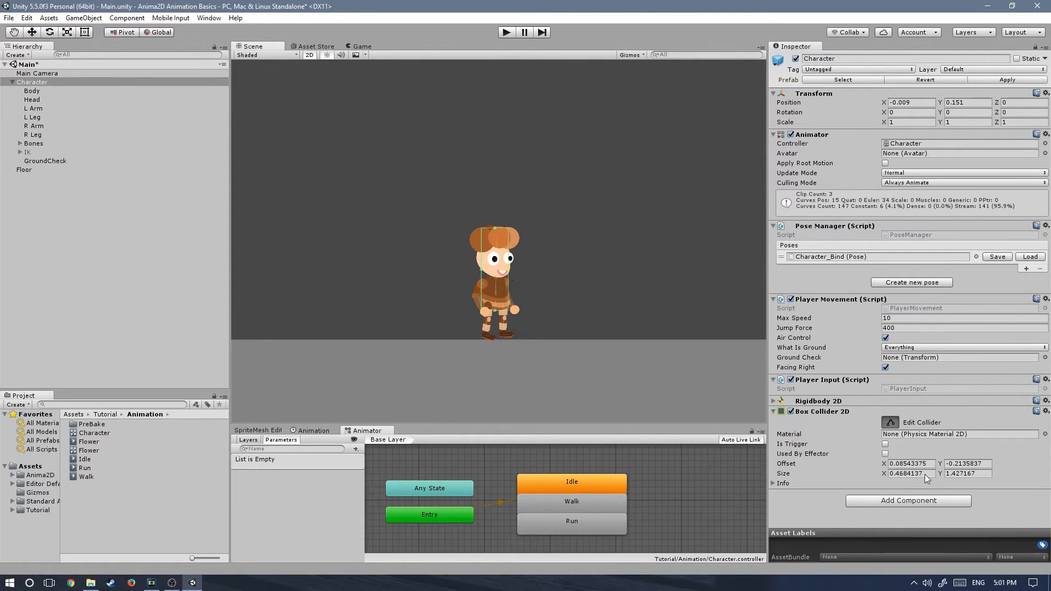
pyautogui.click(908, 500)
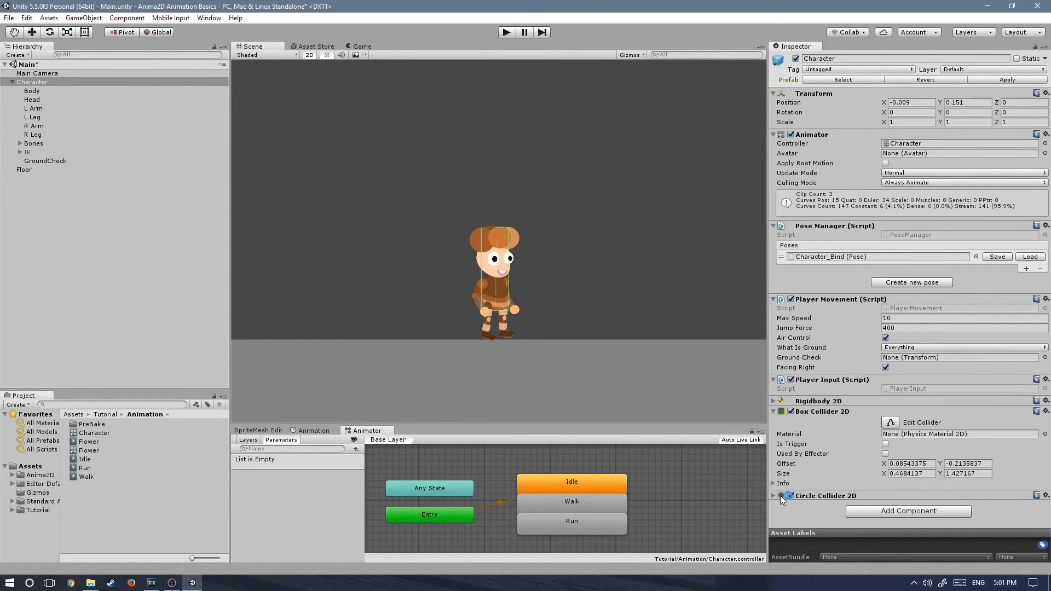
# Set the Circle Collider 2D offset to 0.16, -1.29 and radius 0.3, then select the Main Camera.
pyautogui.click(779, 496)
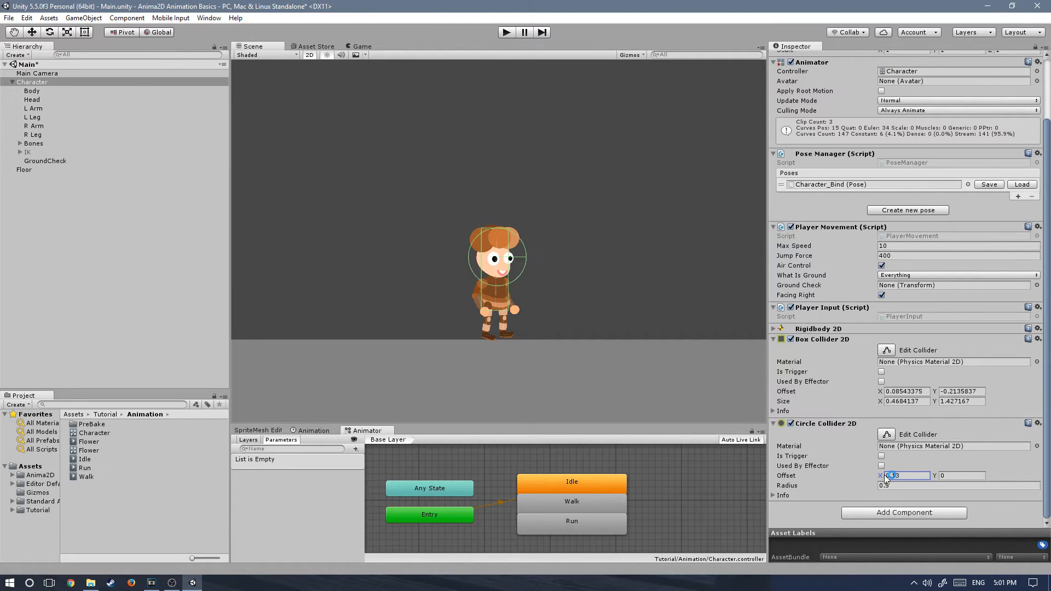
pyautogui.write('0.16')
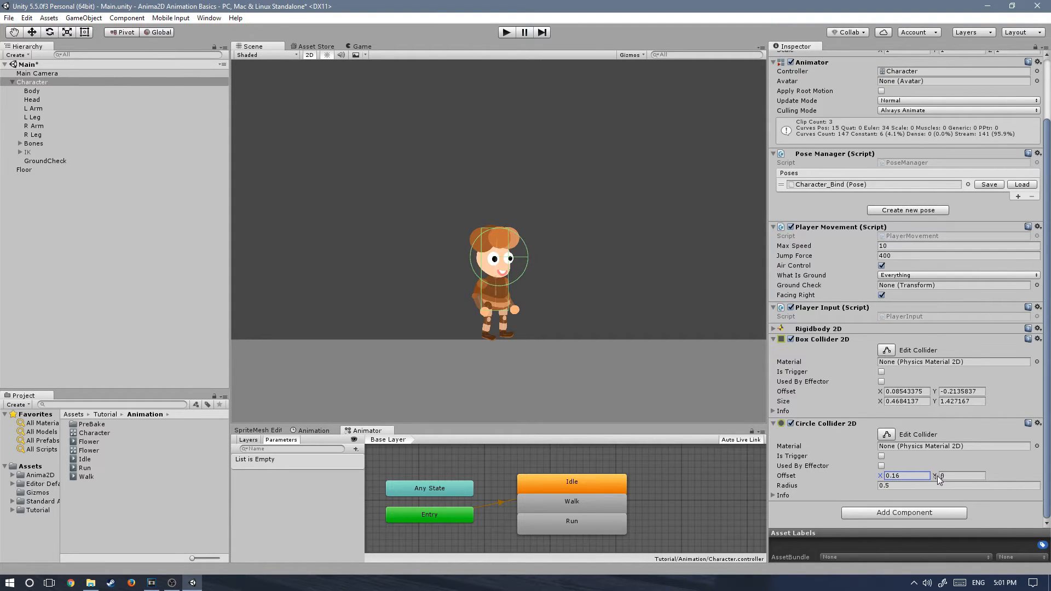
pyautogui.write('-1.29')
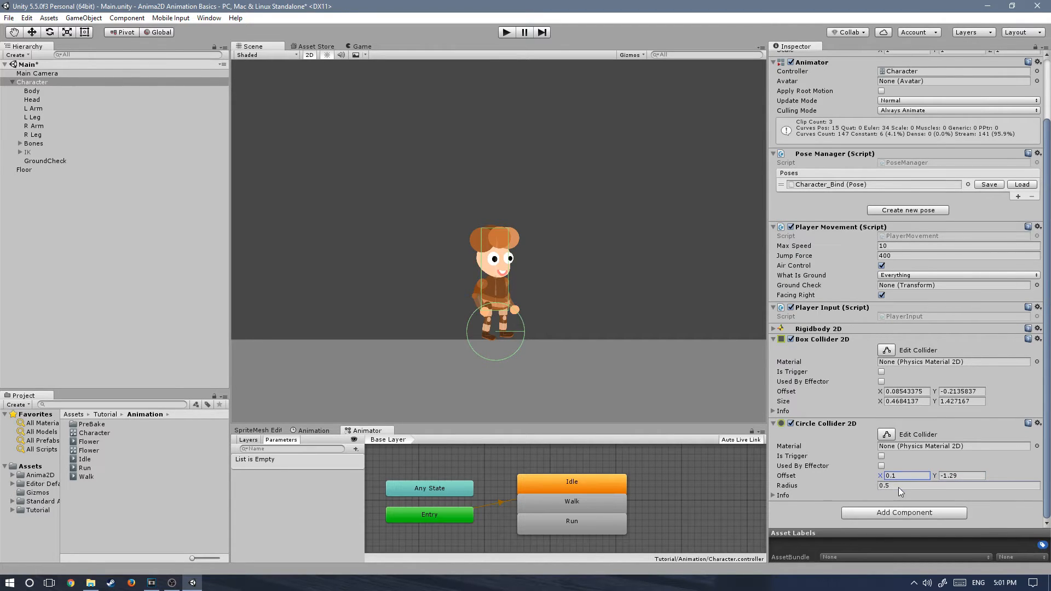
pyautogui.write('.3')
pyautogui.click(962, 476)
pyautogui.write('-1.14')
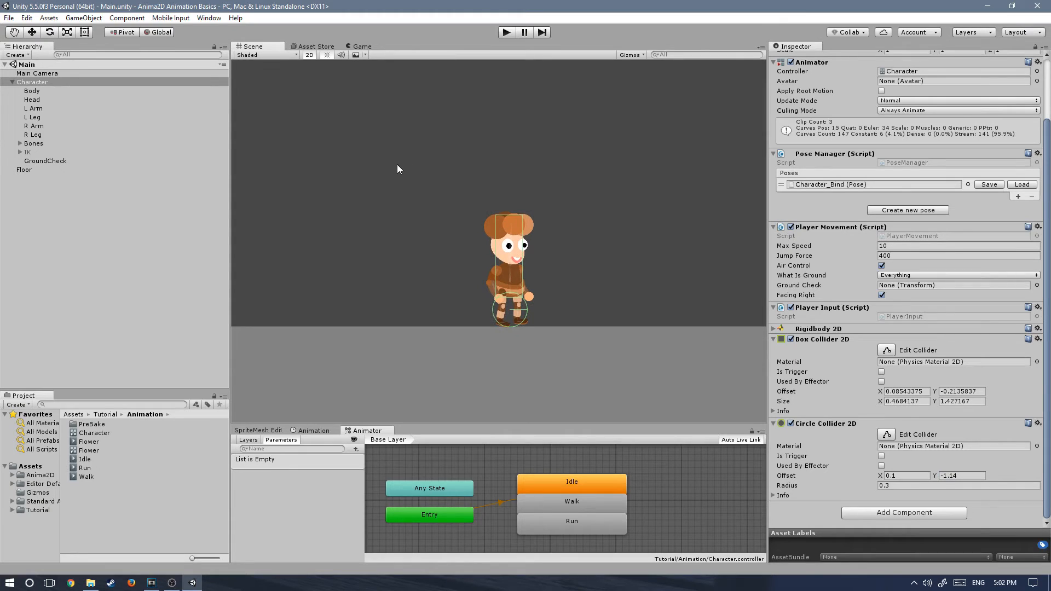
pyautogui.moveTo(761, 347)
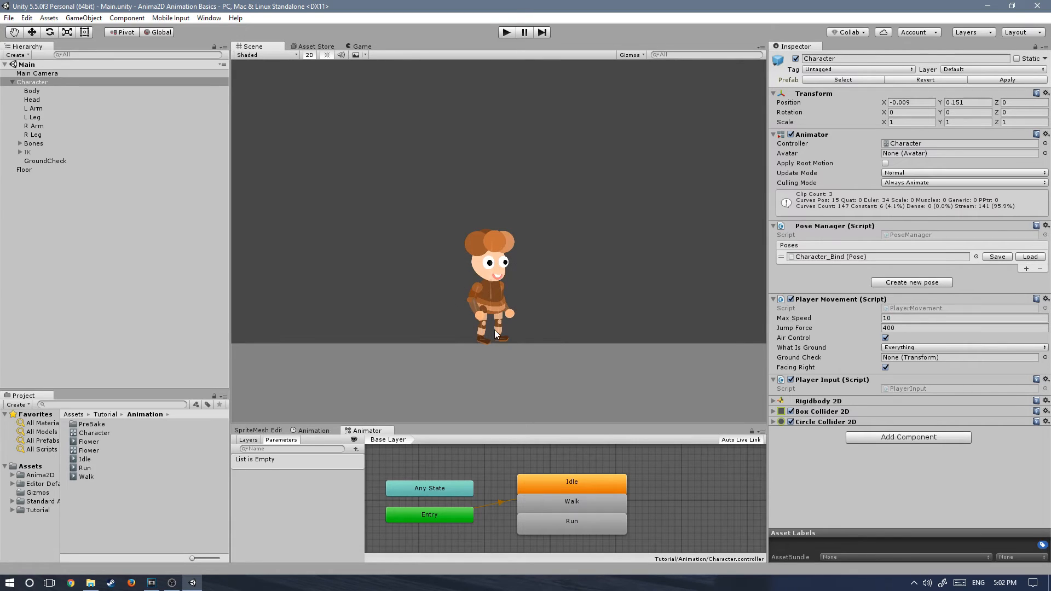
pyautogui.moveTo(250, 175)
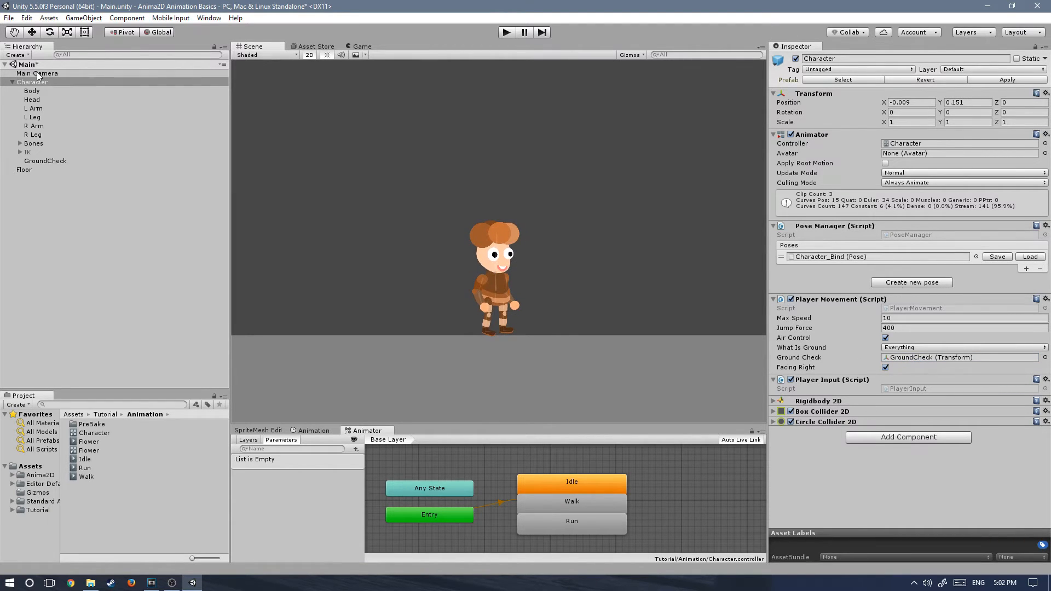
pyautogui.click(37, 73)
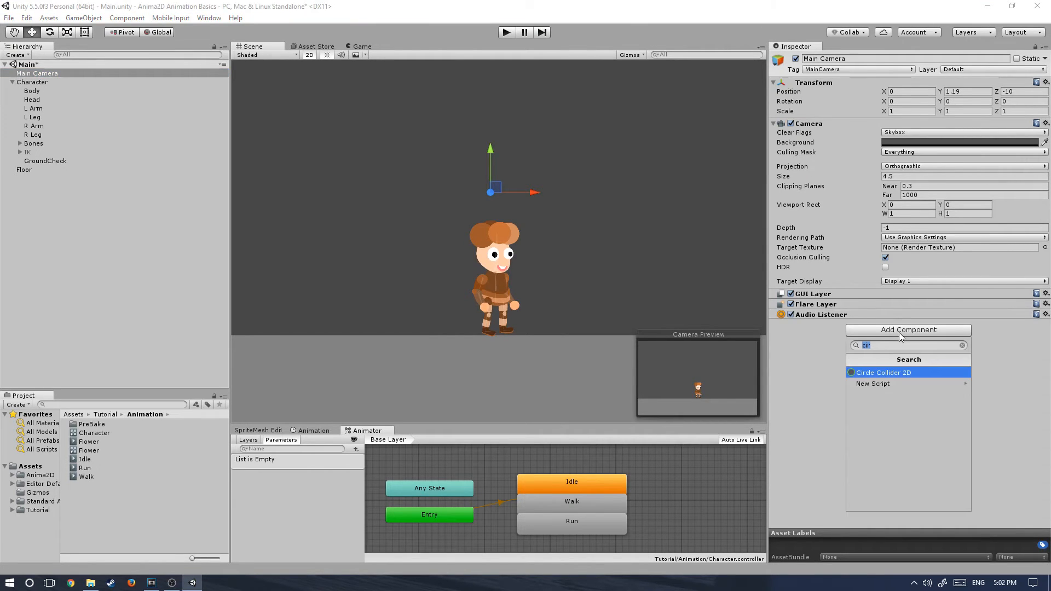
# Add Camera 2D Follow targeting the Character, lower the camera and shrink its view size.
pyautogui.write('camera')
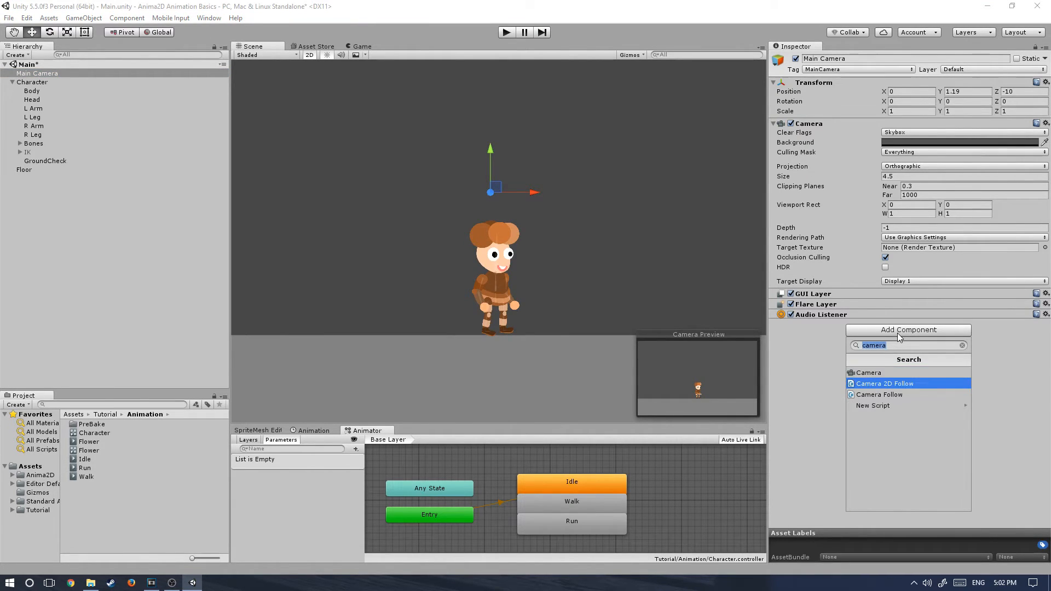
pyautogui.click(884, 383)
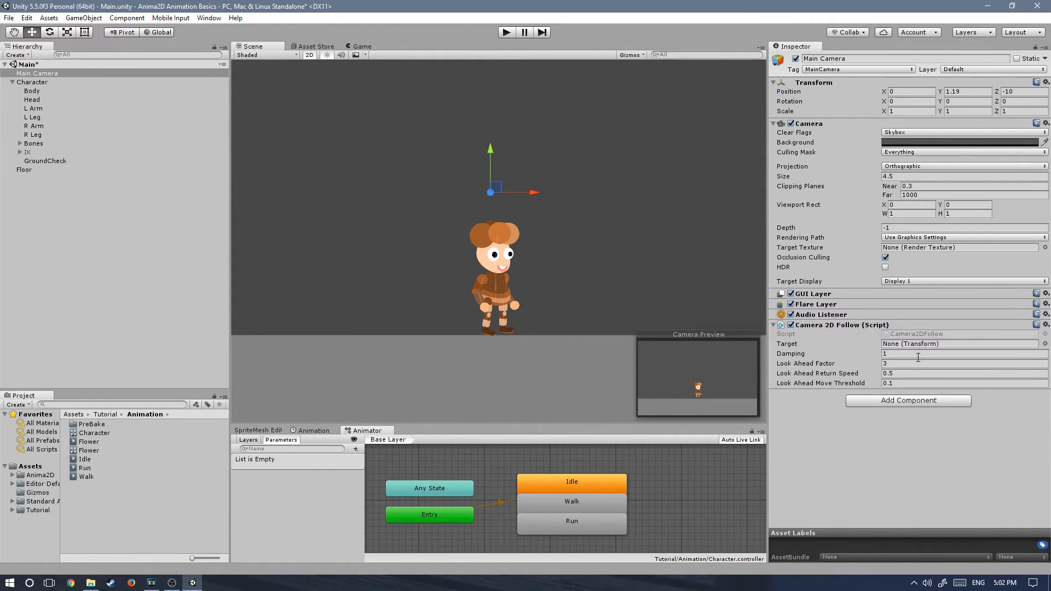
pyautogui.click(32, 82)
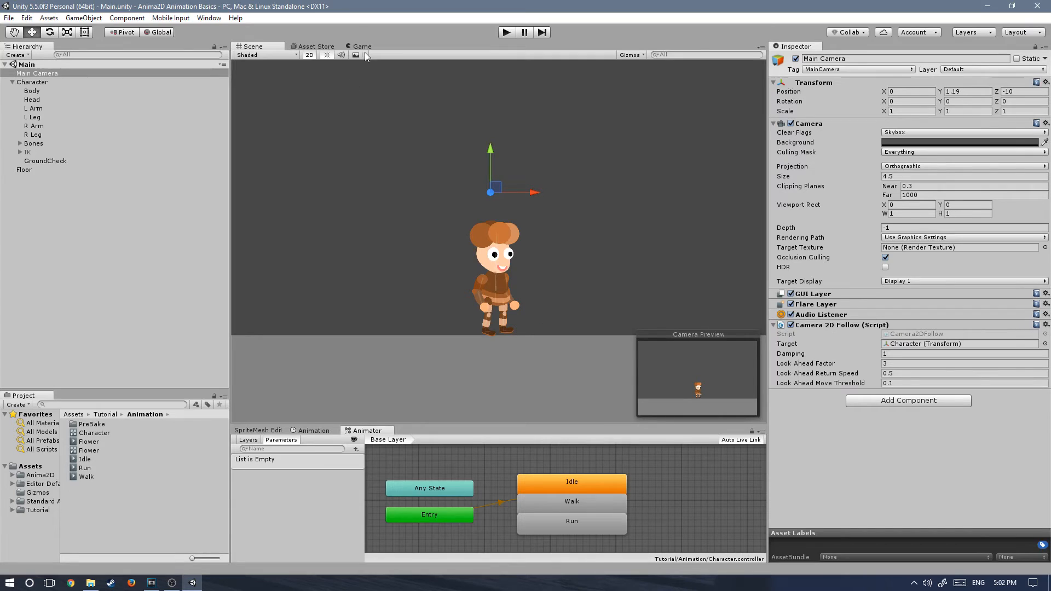
pyautogui.moveTo(491, 145); pyautogui.dragTo(494, 156)
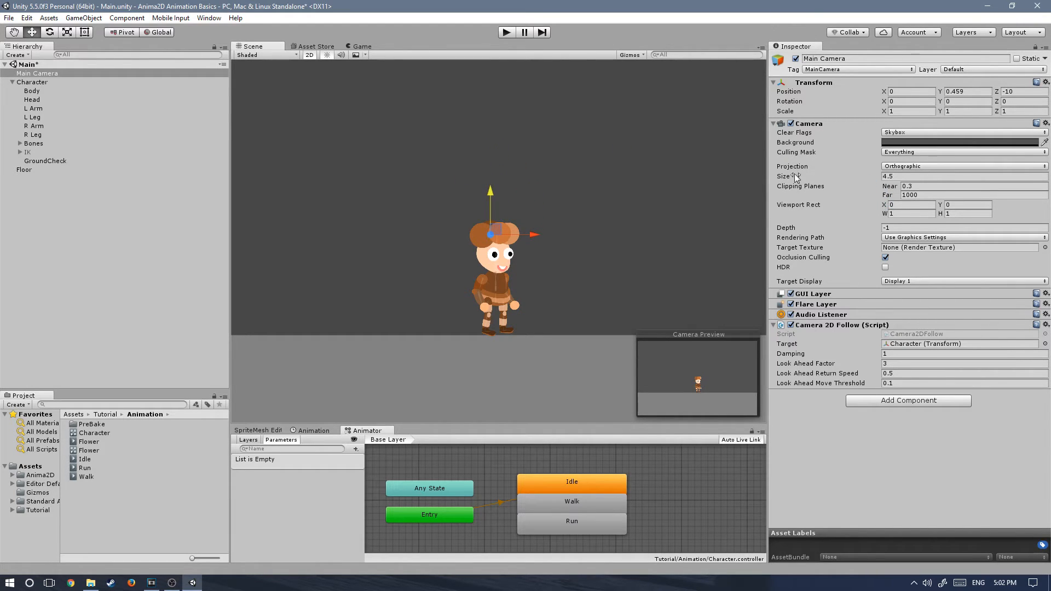
pyautogui.moveTo(783, 175); pyautogui.dragTo(764, 184)
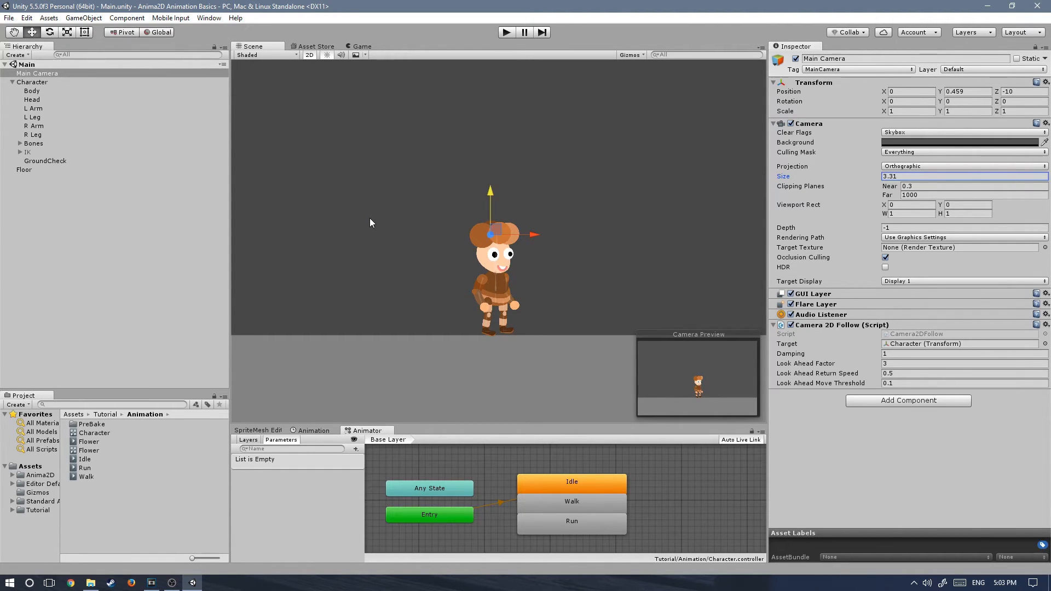
pyautogui.moveTo(536, 433)
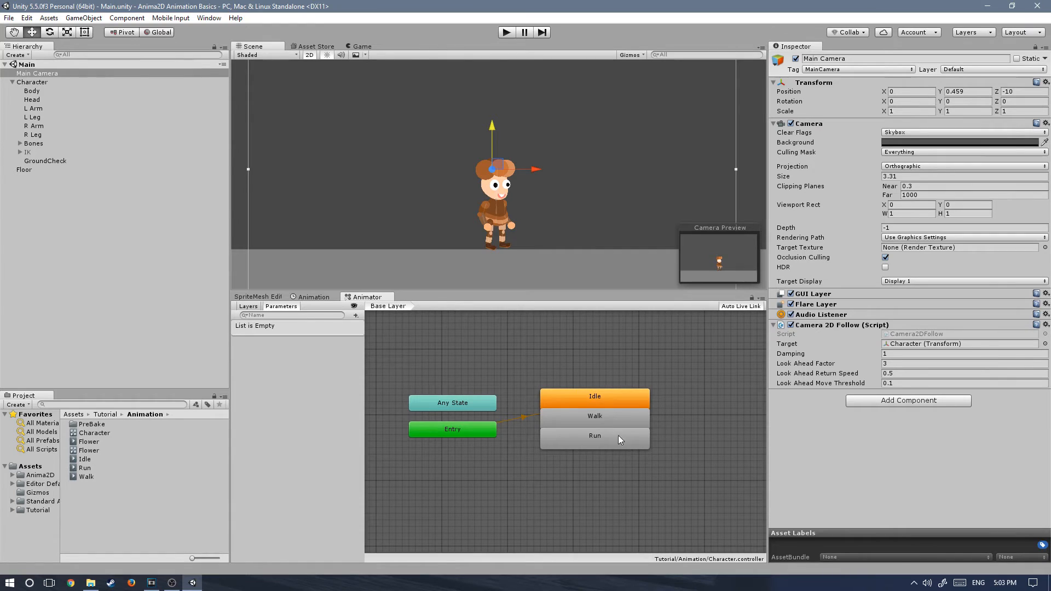
# Enlarge the Animator graph and select the Run state to show its settings.
pyautogui.moveTo(491, 297); pyautogui.dragTo(491, 312)
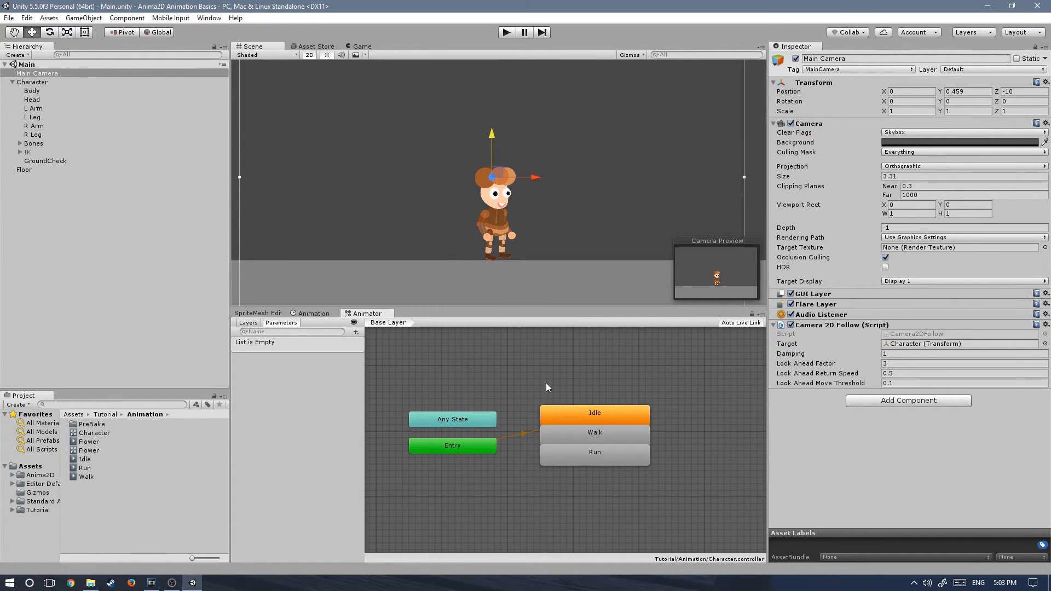
pyautogui.click(593, 432)
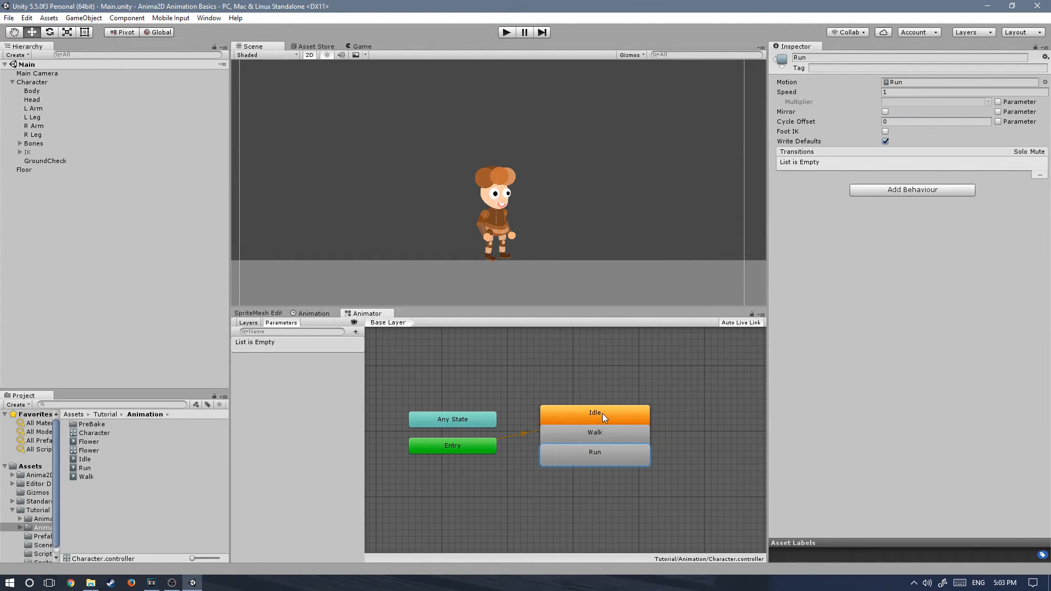
pyautogui.moveTo(503, 448)
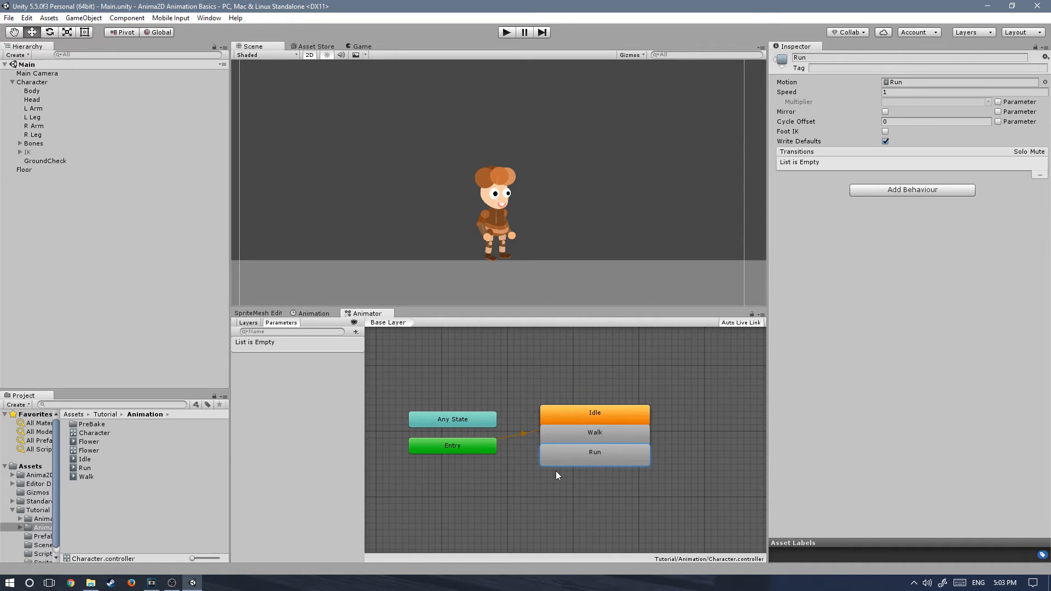
pyautogui.moveTo(542, 421)
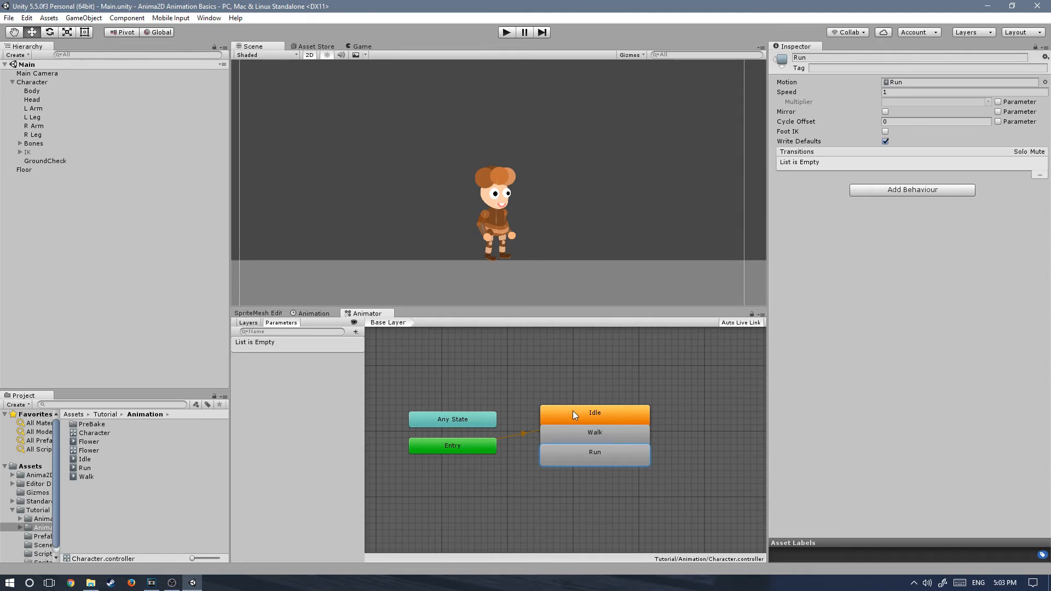
pyautogui.moveTo(563, 423)
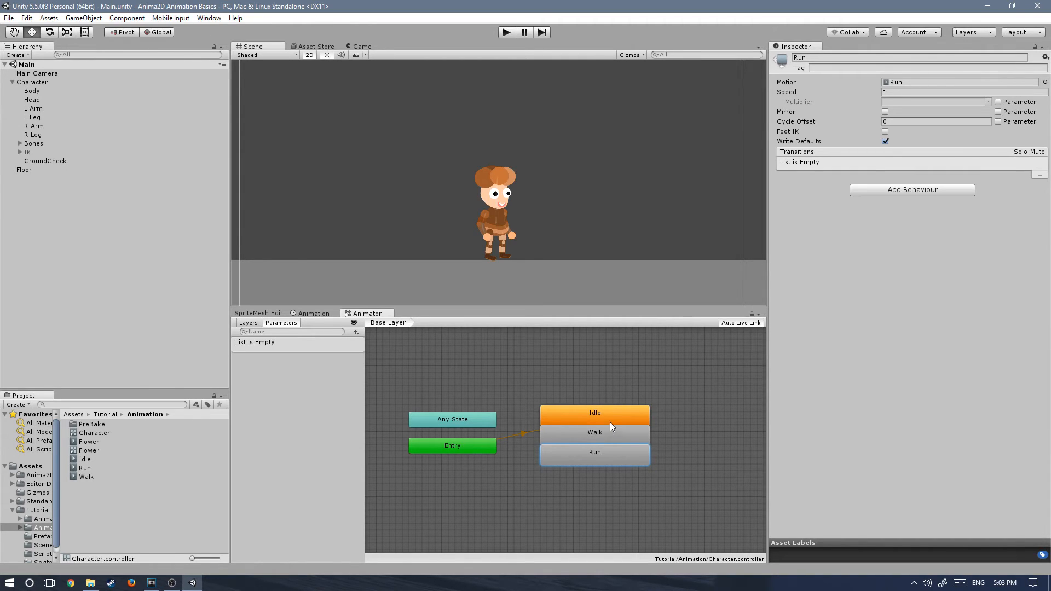
# Replace the existing states with a new Blend Tree state created on the Animator grid.
pyautogui.click(594, 432)
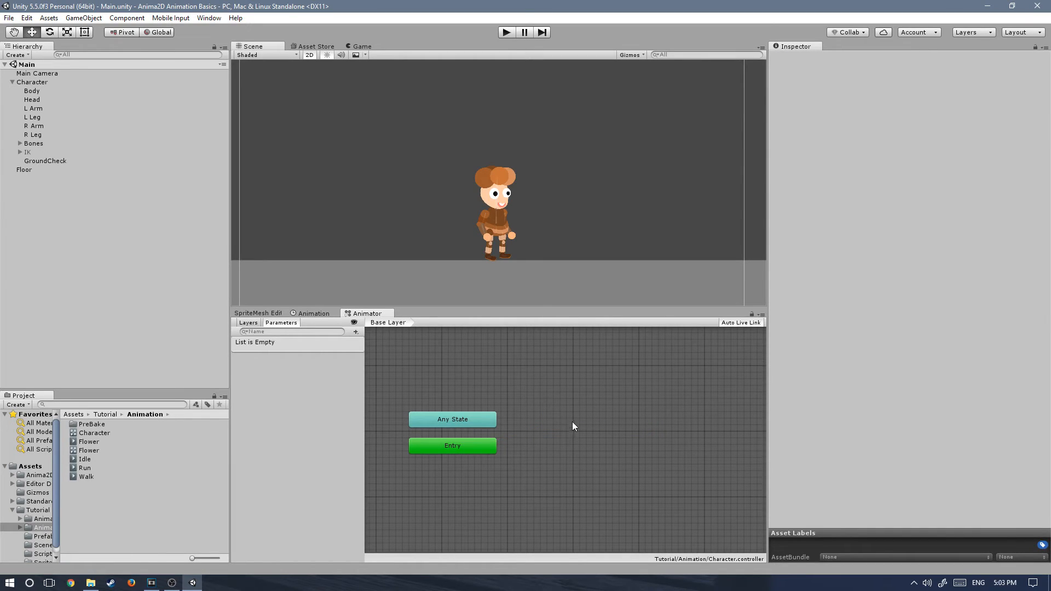
pyautogui.rightClick(572, 427)
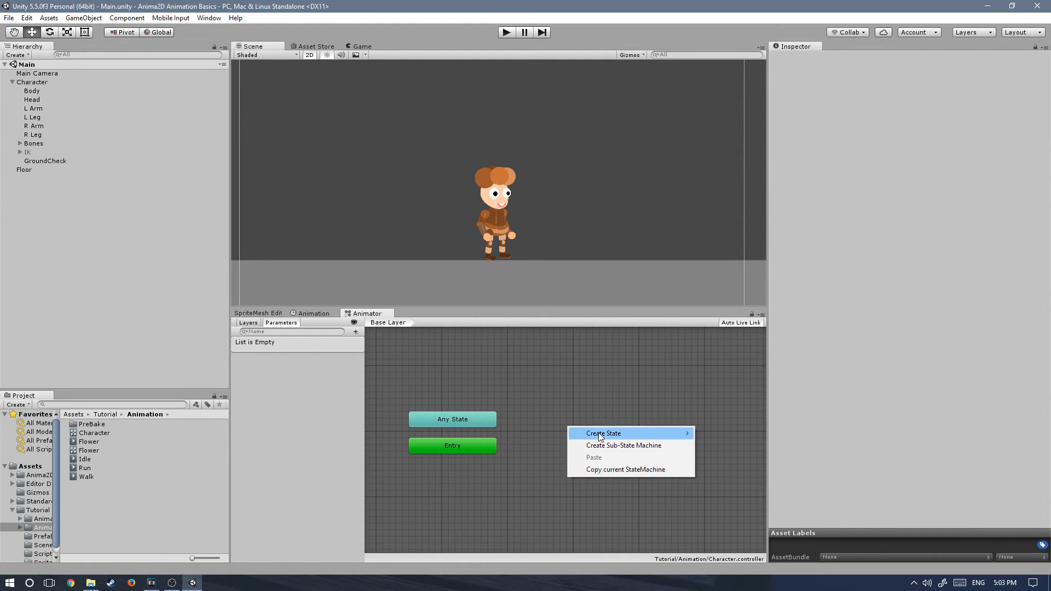
pyautogui.click(623, 433)
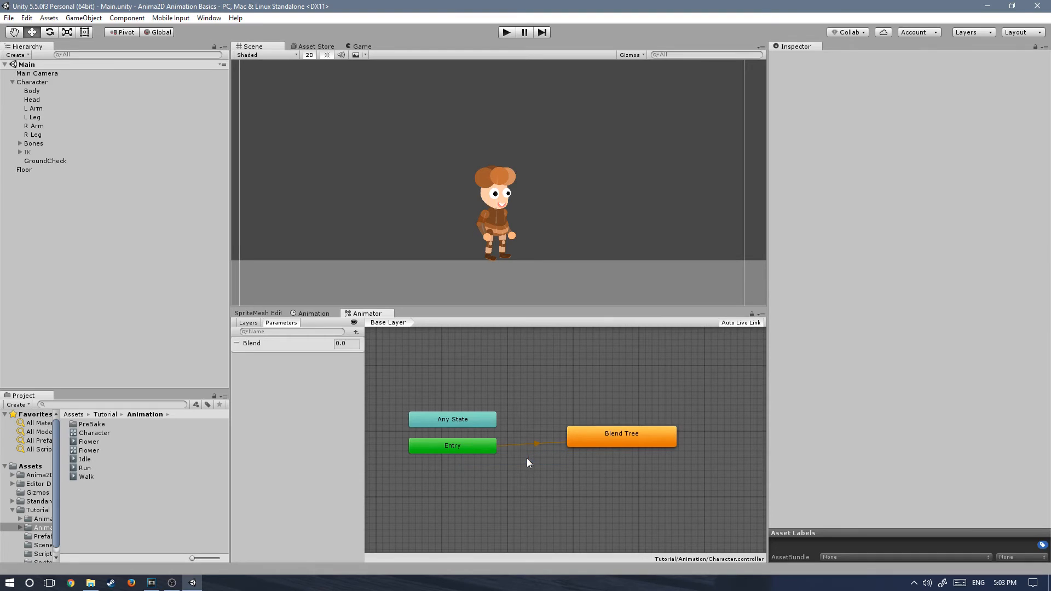
pyautogui.click(621, 435)
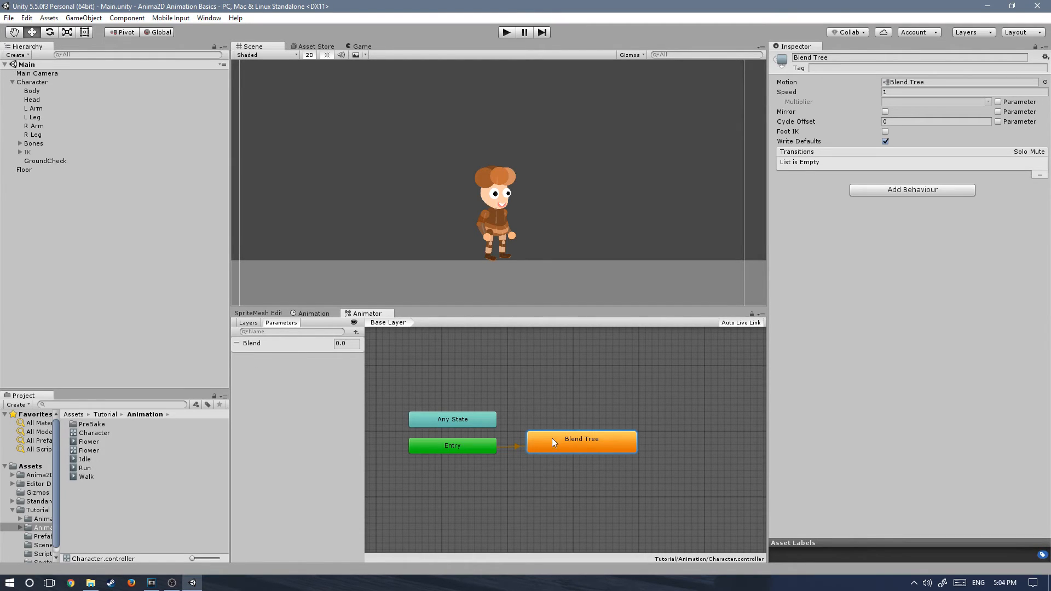
pyautogui.moveTo(268, 371)
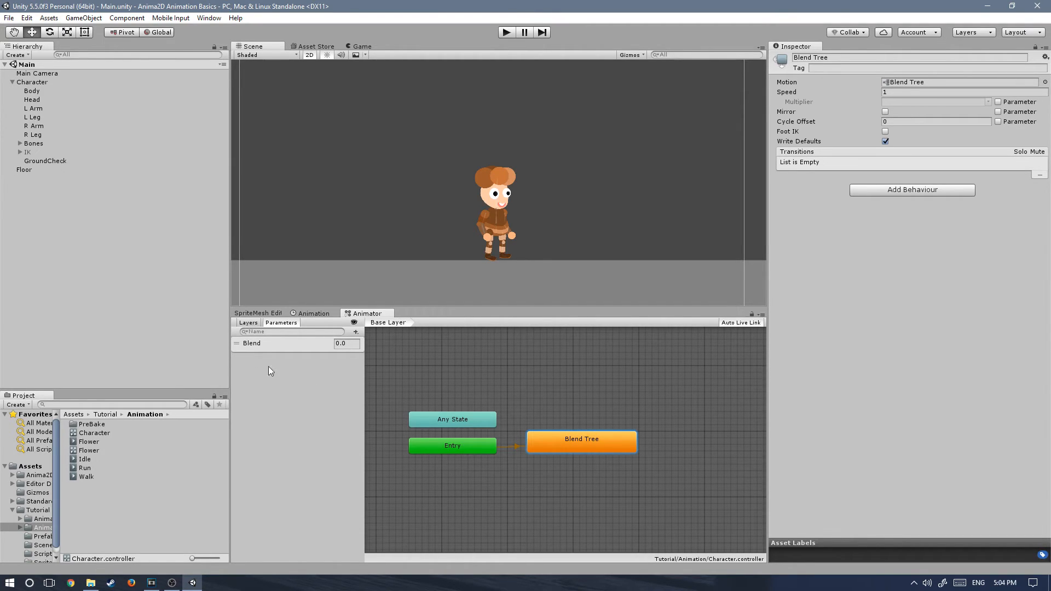
# Rename the Blend parameter to Speed and select the Blend Tree state for renaming.
pyautogui.doubleClick(251, 345)
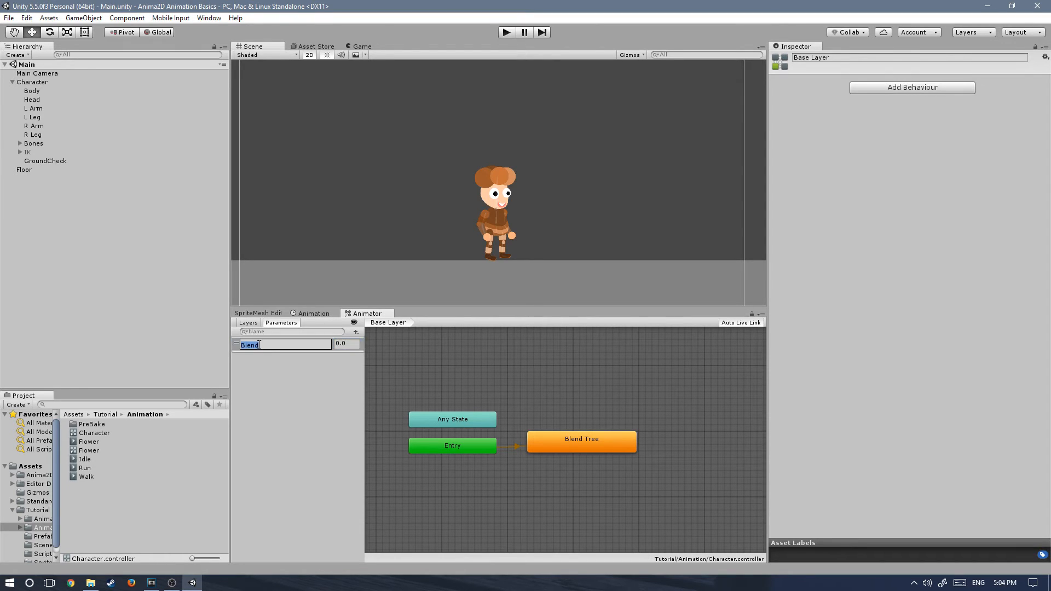
pyautogui.write('Speed')
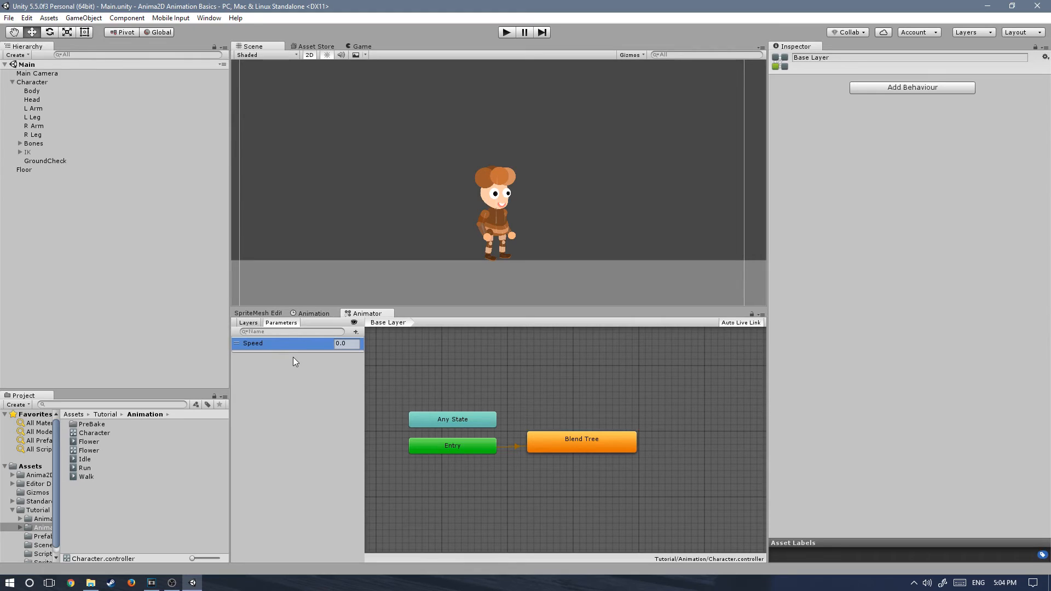
pyautogui.moveTo(256, 358)
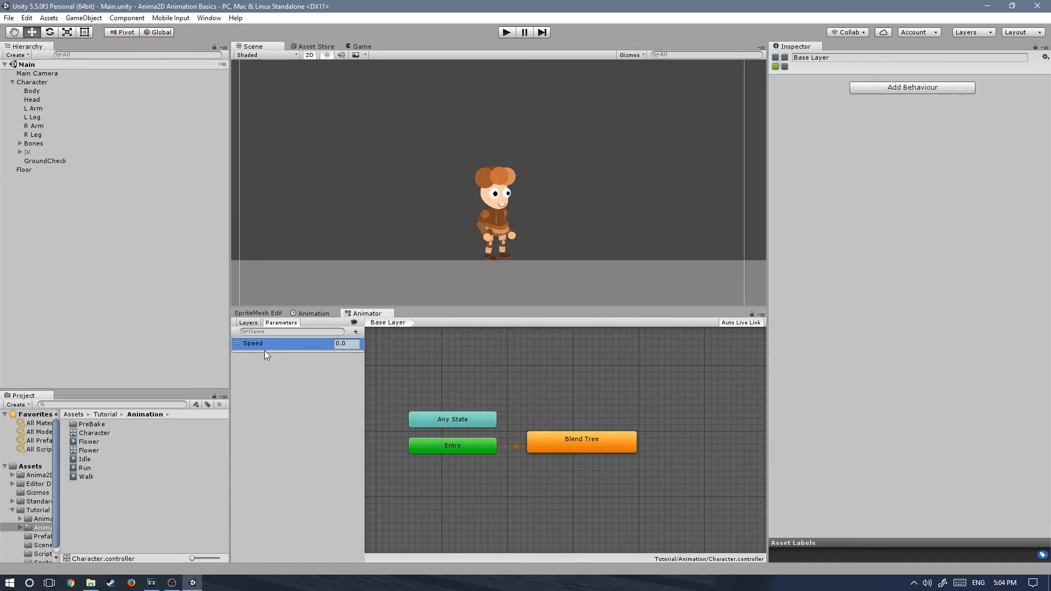
pyautogui.moveTo(253, 348)
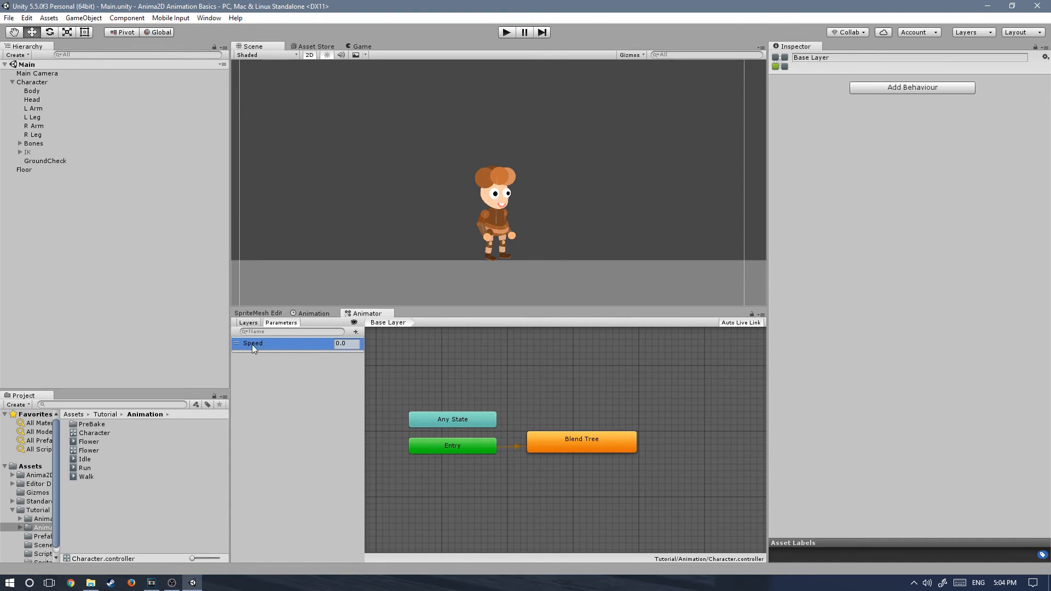
pyautogui.moveTo(578, 448)
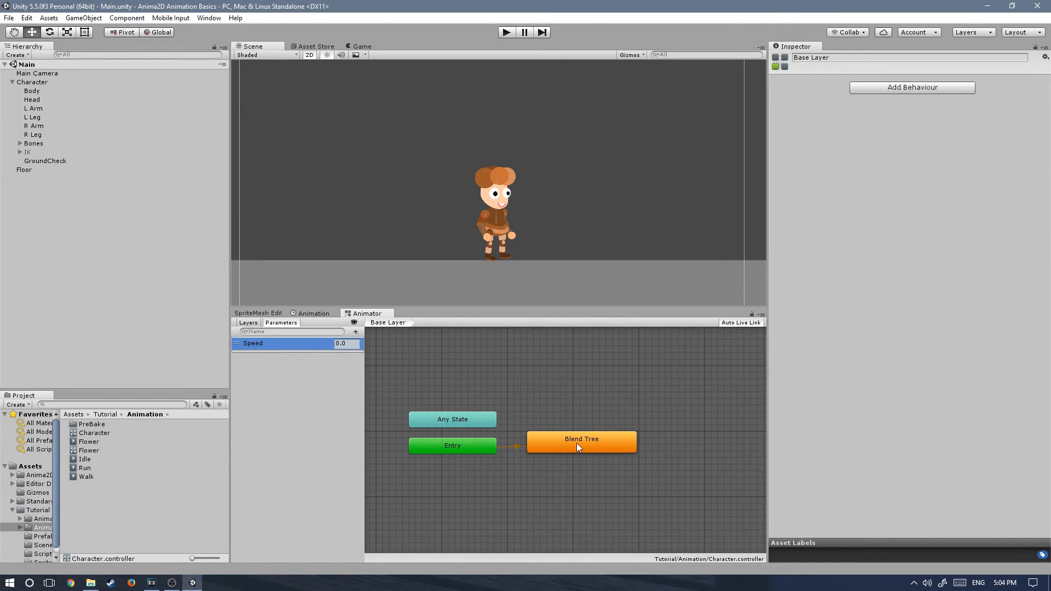
pyautogui.click(580, 442)
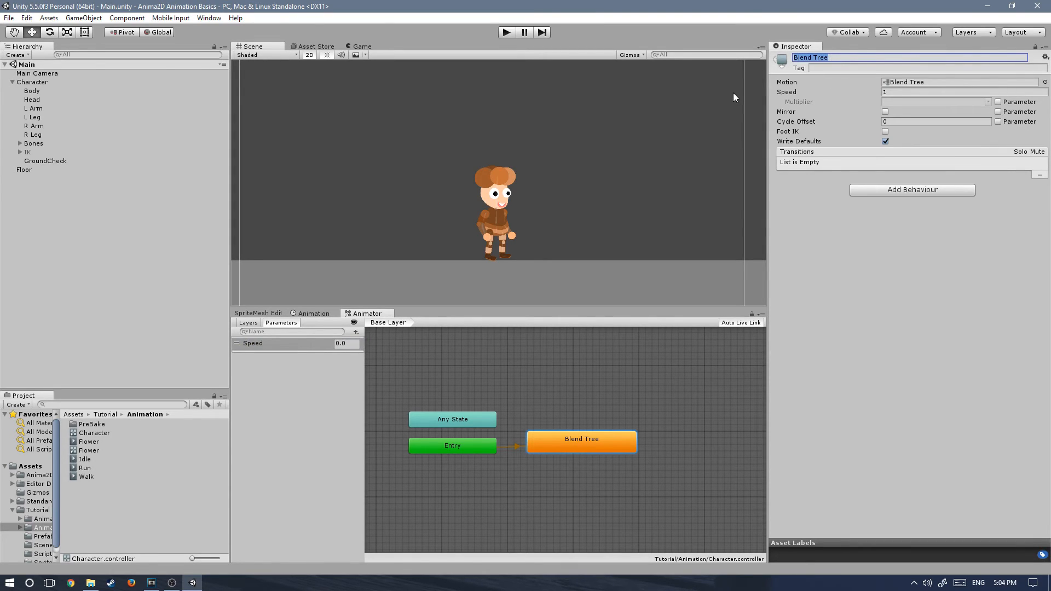
pyautogui.moveTo(730, 98)
pyautogui.write('Locomotion')
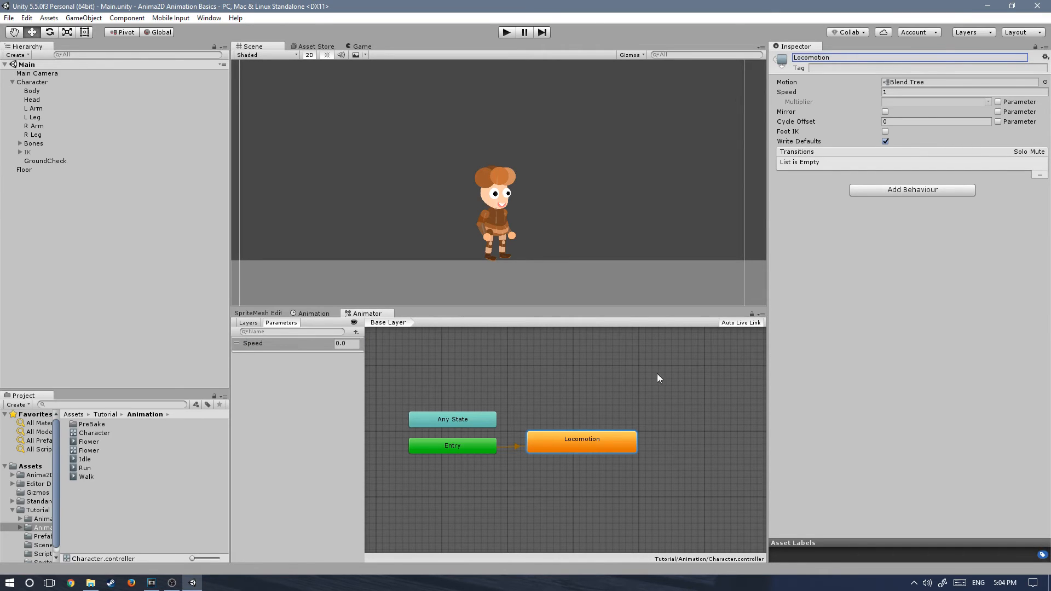
# Enter the Locomotion state's 1D blend tree and reposition its node in the graph.
pyautogui.doubleClick(582, 439)
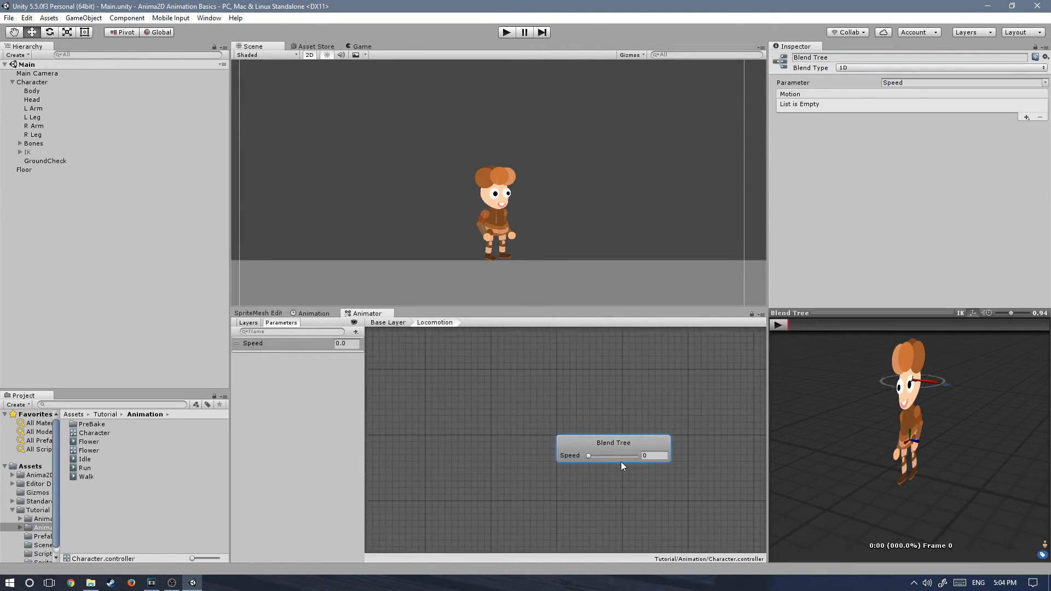
pyautogui.moveTo(613, 449); pyautogui.dragTo(473, 446)
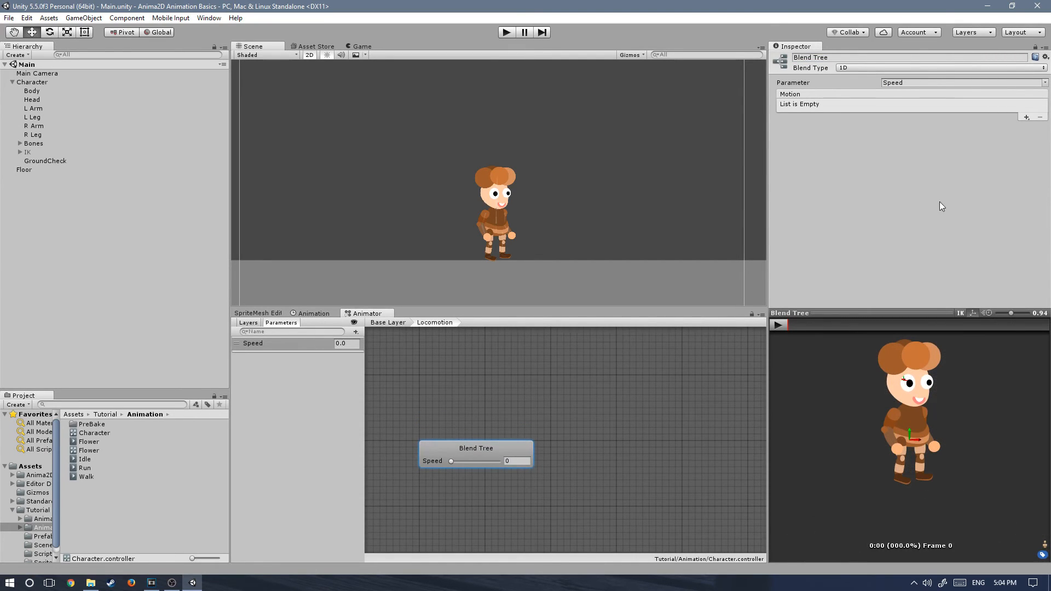
pyautogui.moveTo(453, 468)
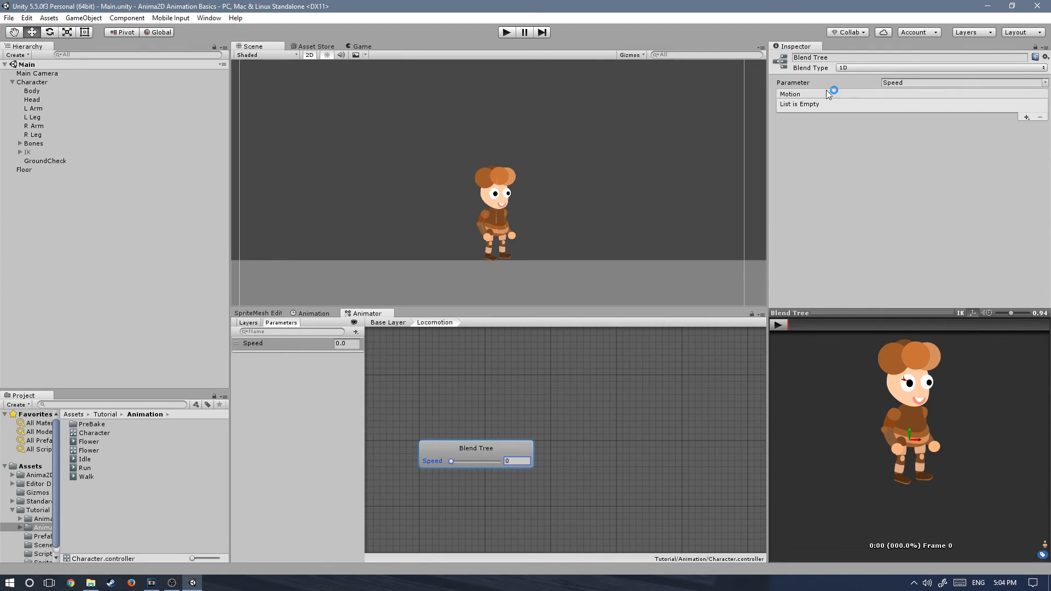
pyautogui.click(1046, 82)
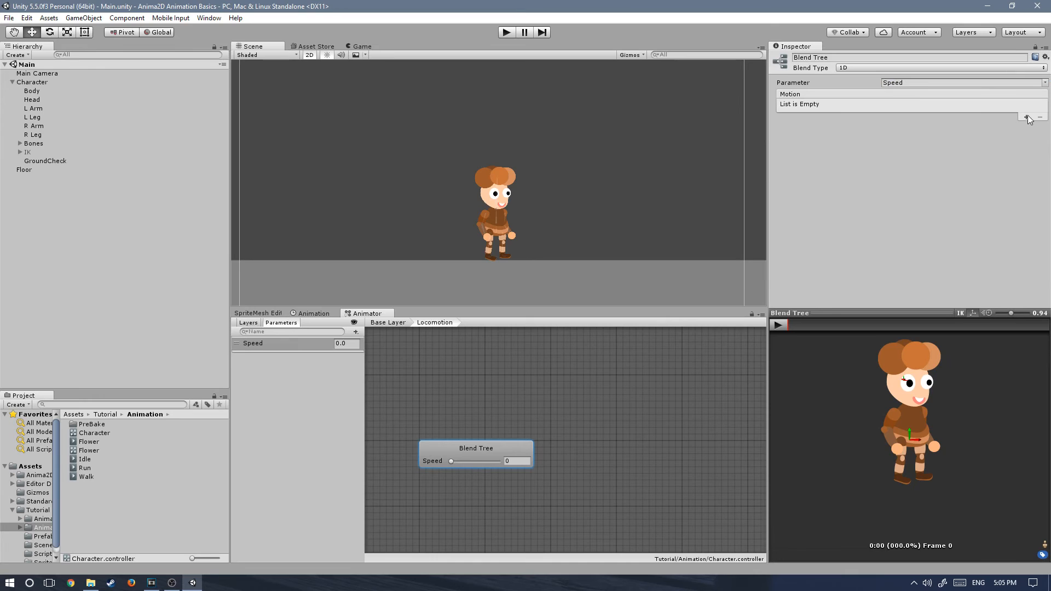
# Add three motion fields holding Idle, Walk and Run at thresholds 0, 0.5 and 1.
pyautogui.click(1029, 118)
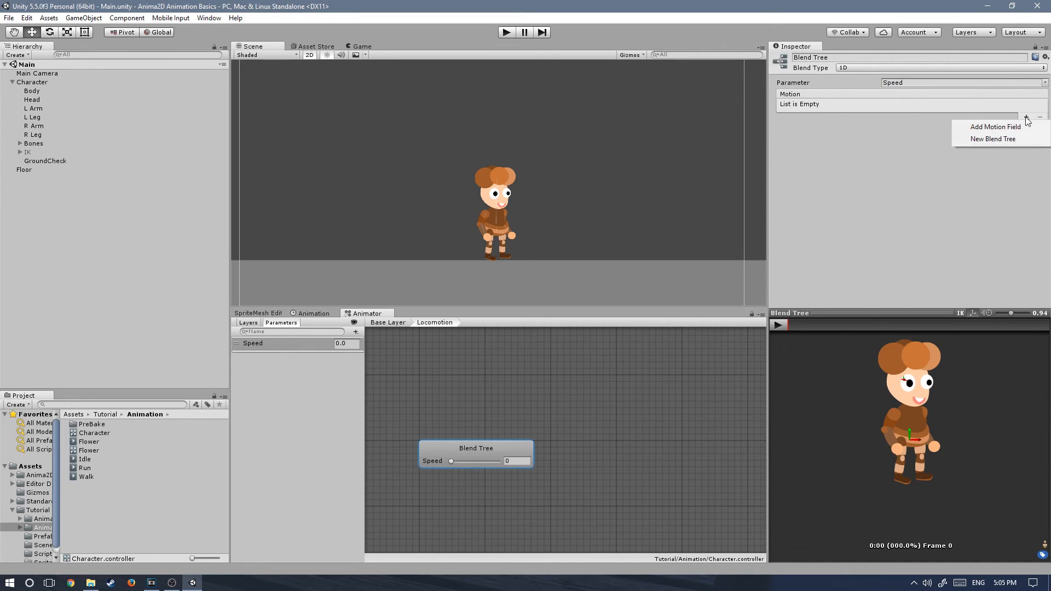
pyautogui.click(996, 127)
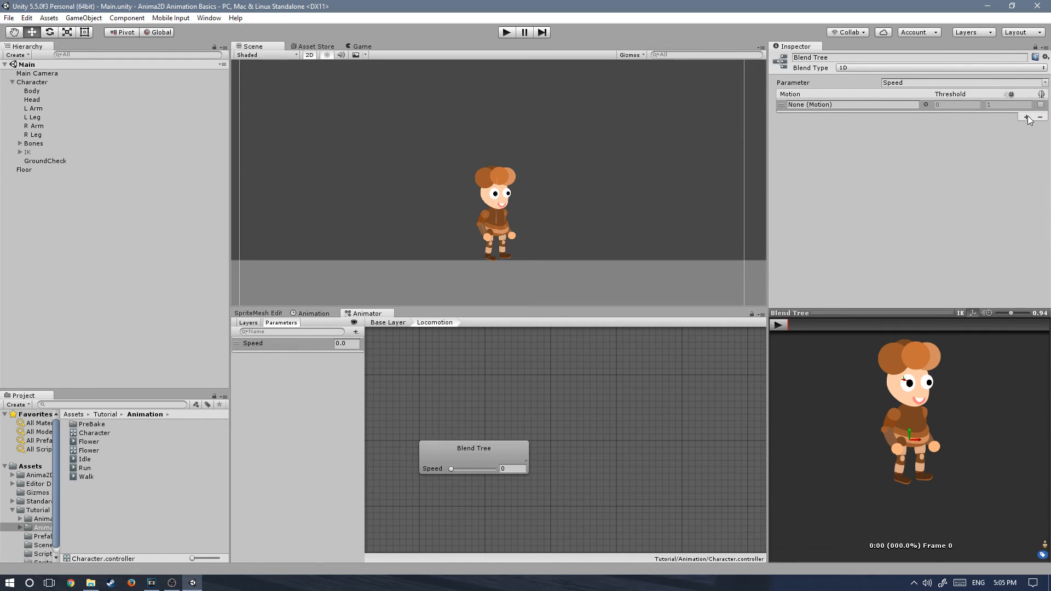
pyautogui.click(1026, 115)
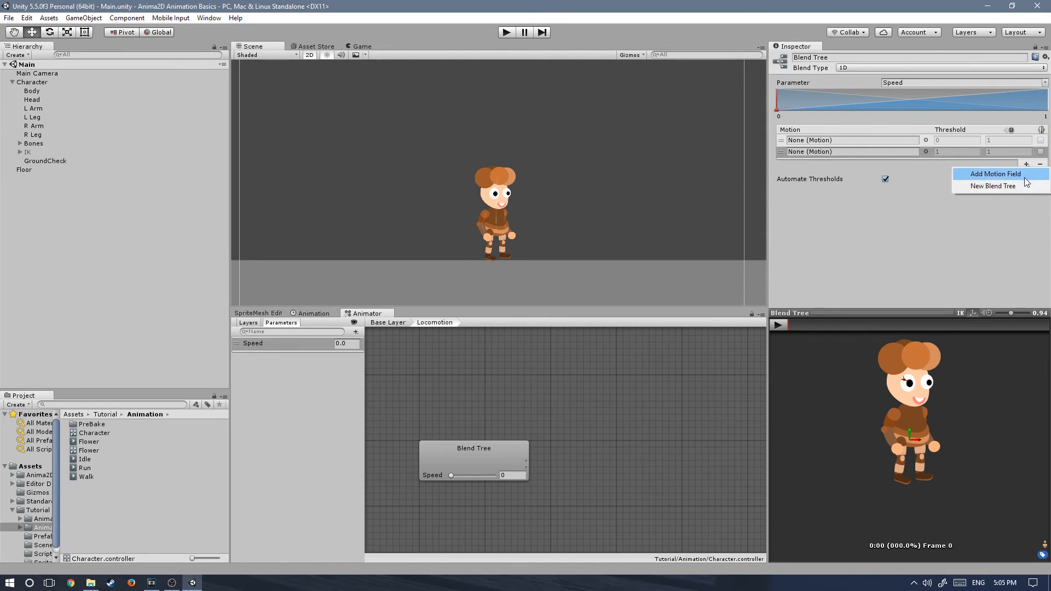
pyautogui.click(994, 174)
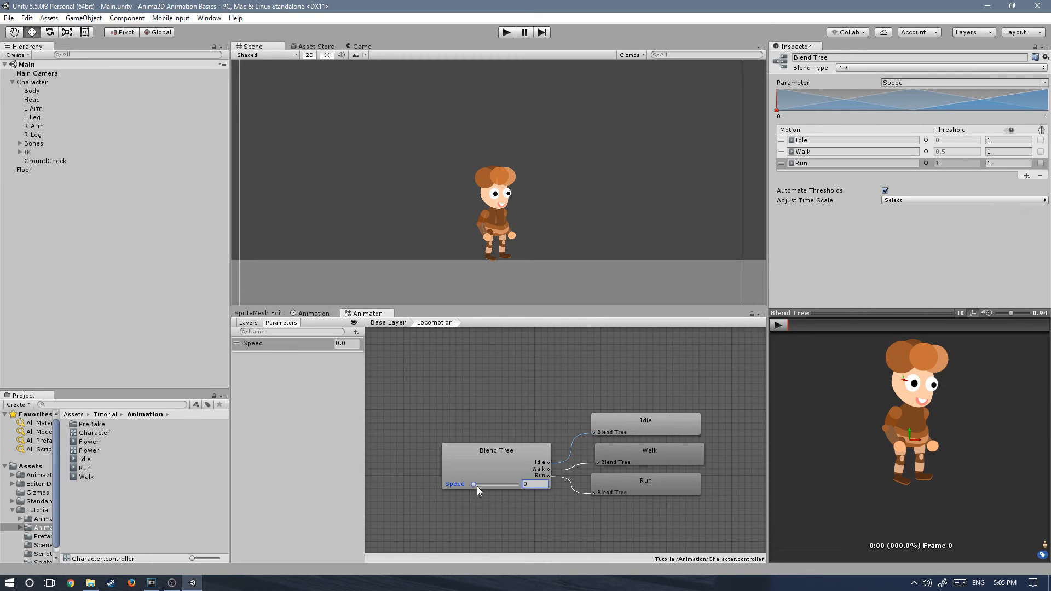
pyautogui.moveTo(461, 496)
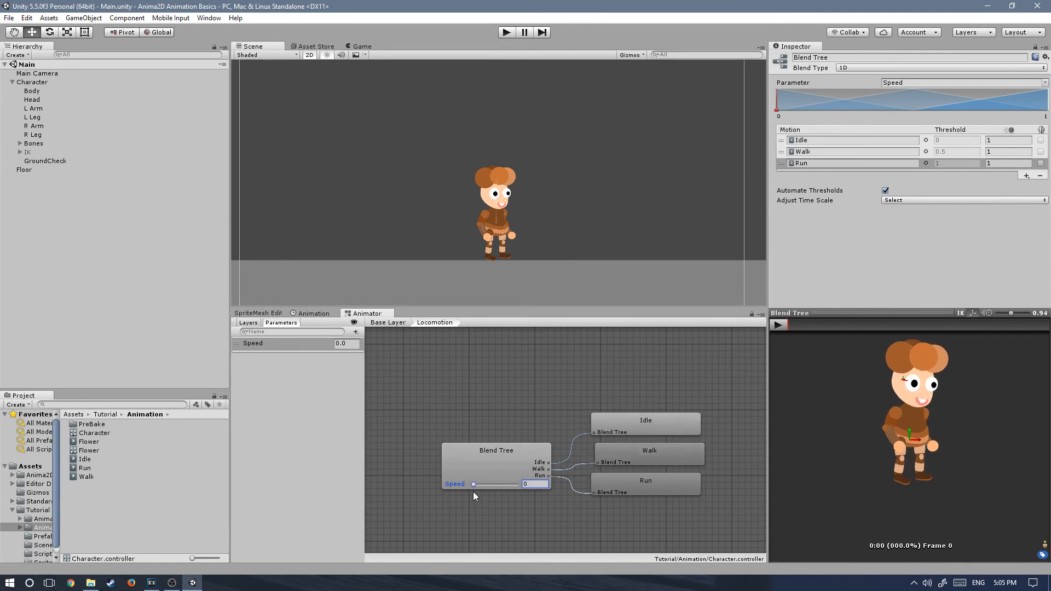
pyautogui.moveTo(475, 484); pyautogui.dragTo(494, 484)
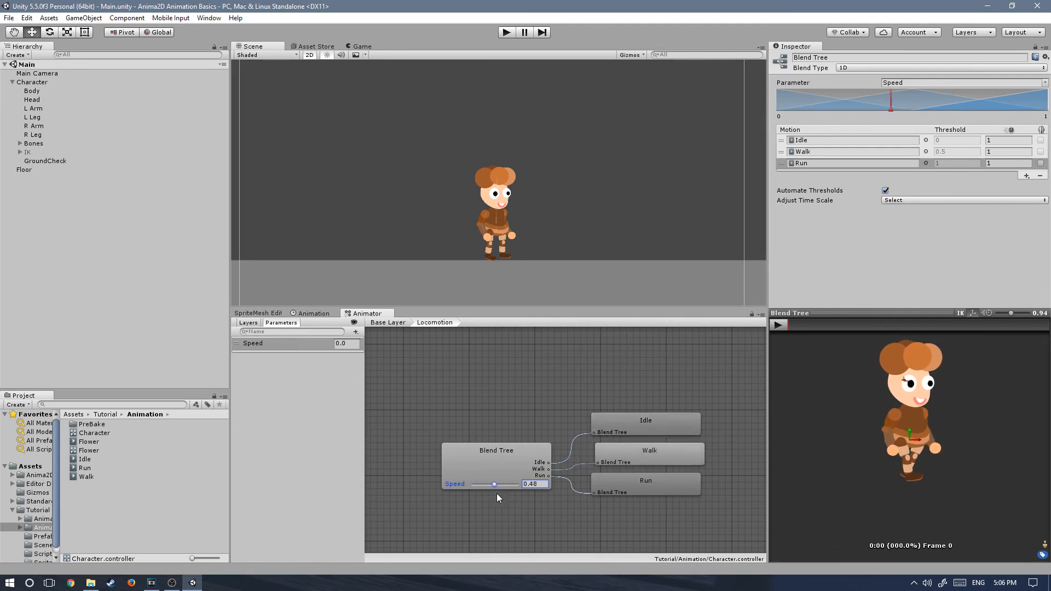
pyautogui.moveTo(493, 484); pyautogui.dragTo(491, 484)
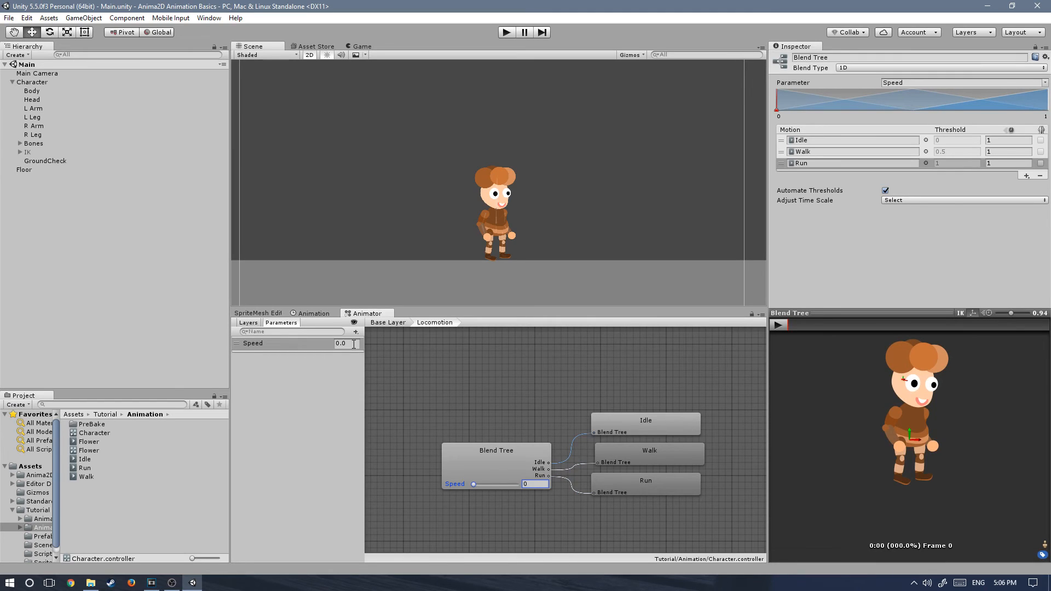
pyautogui.moveTo(381, 335)
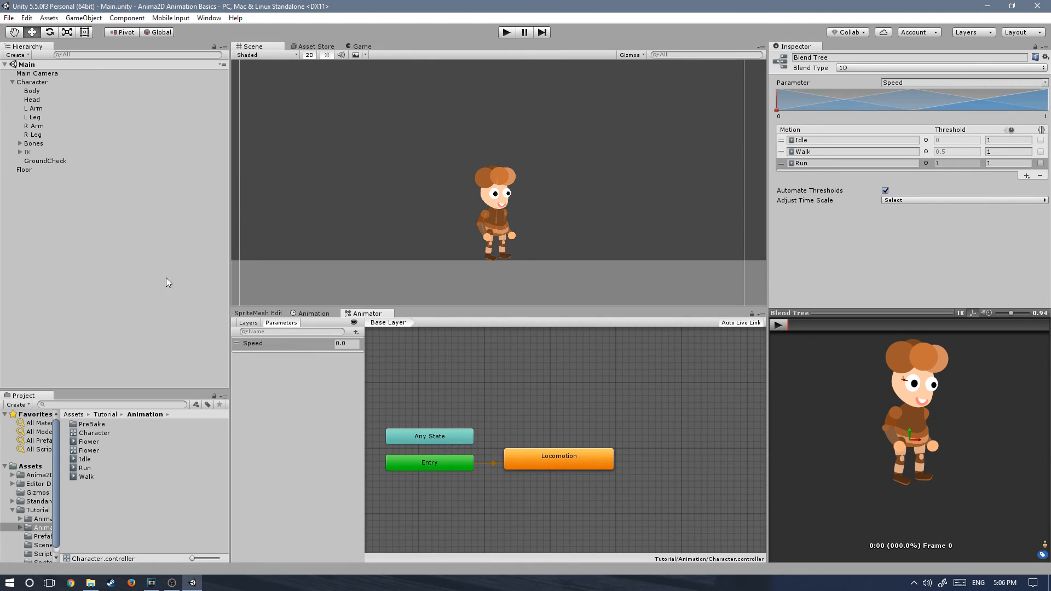
pyautogui.moveTo(341, 362)
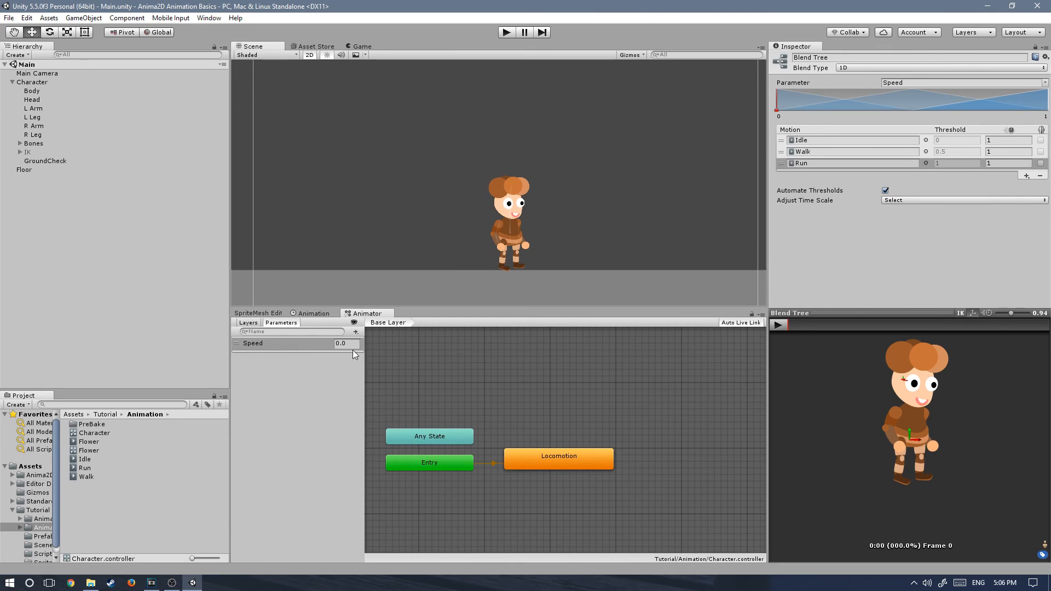
pyautogui.moveTo(366, 348)
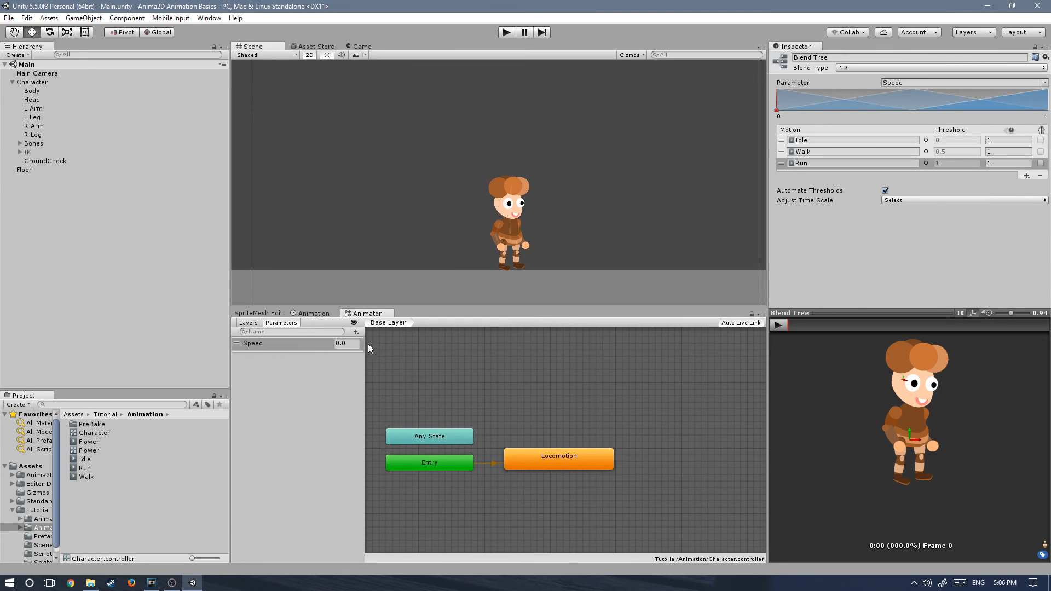
pyautogui.moveTo(355, 335)
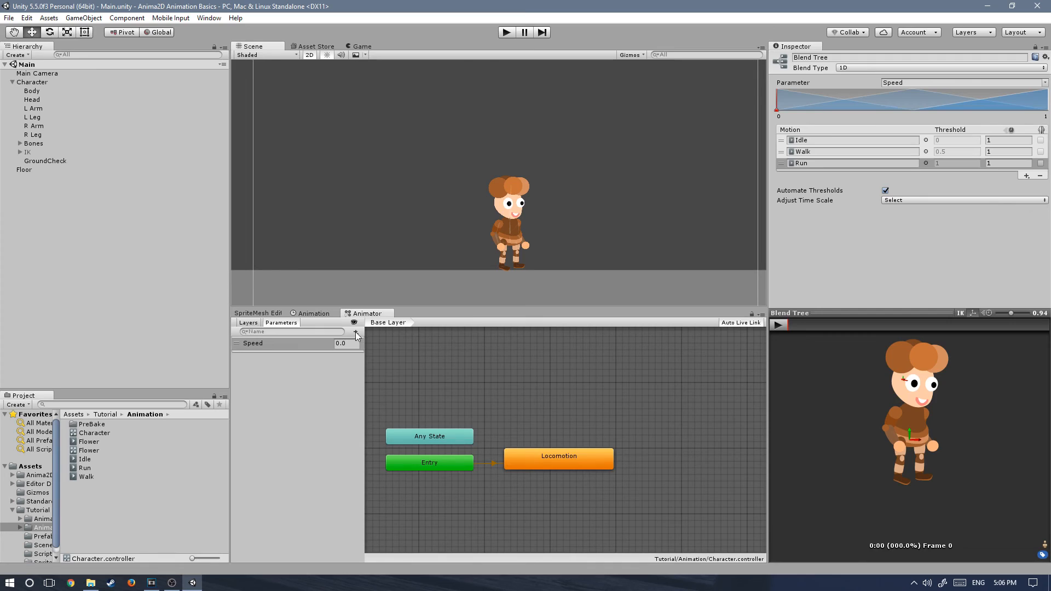
# Add a float parameter named vSpeed and a bool parameter named Ground.
pyautogui.click(356, 331)
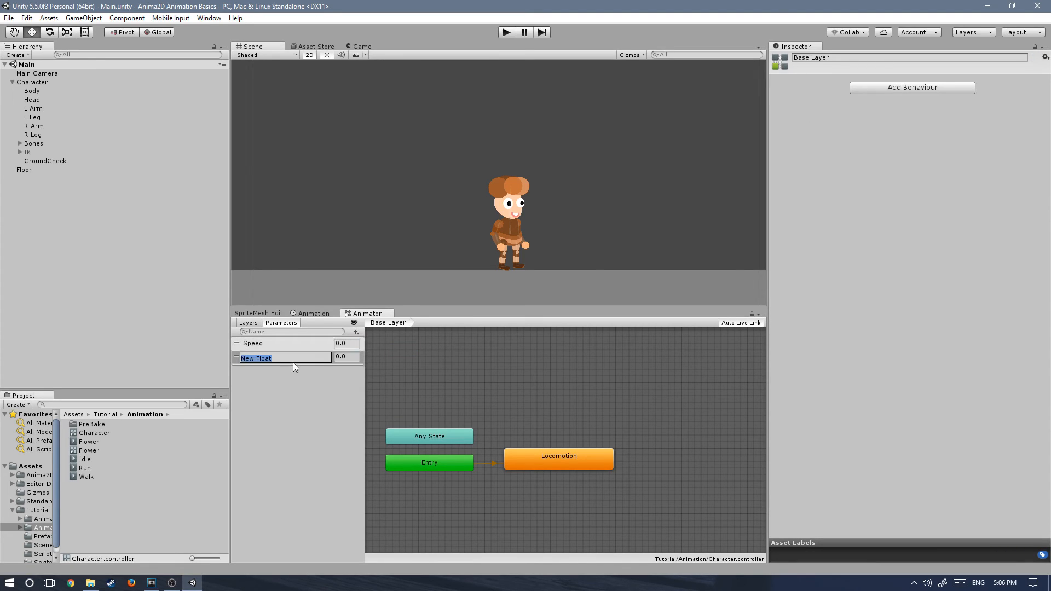
pyautogui.write('vSpeed')
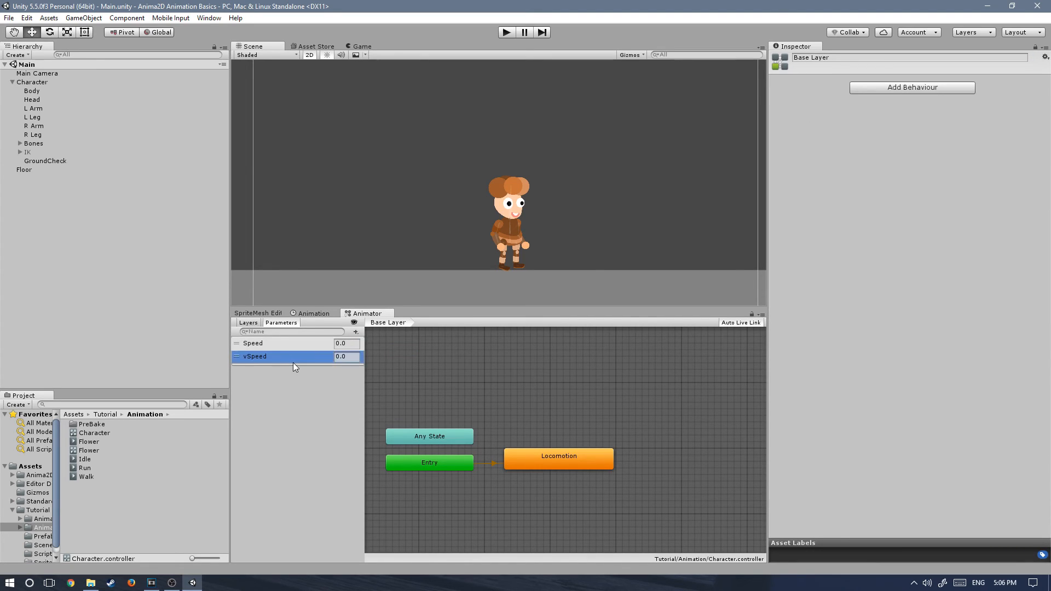
pyautogui.click(357, 332)
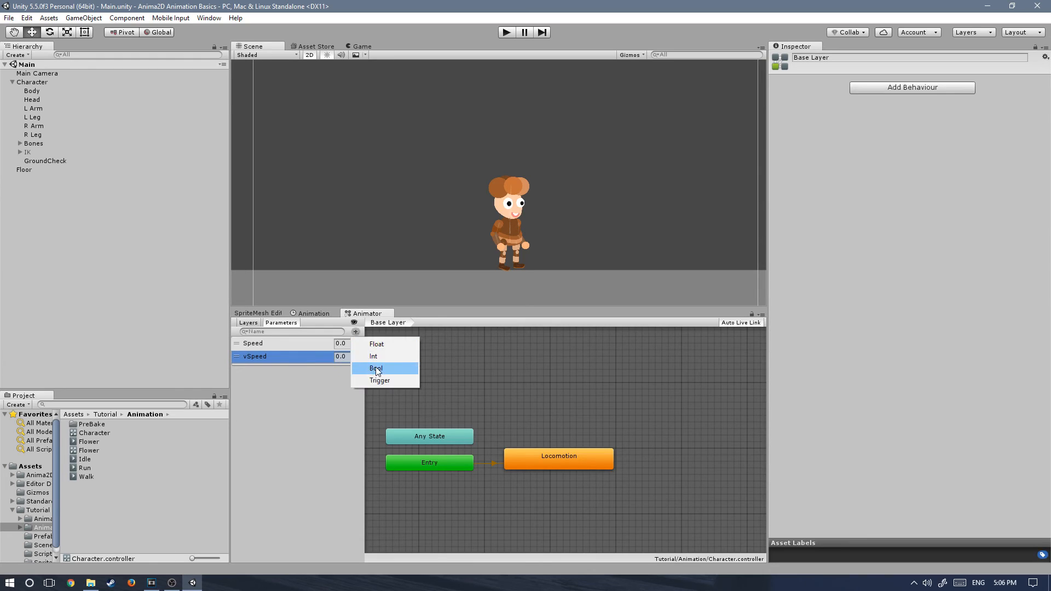
pyautogui.click(375, 368)
pyautogui.write('Ground')
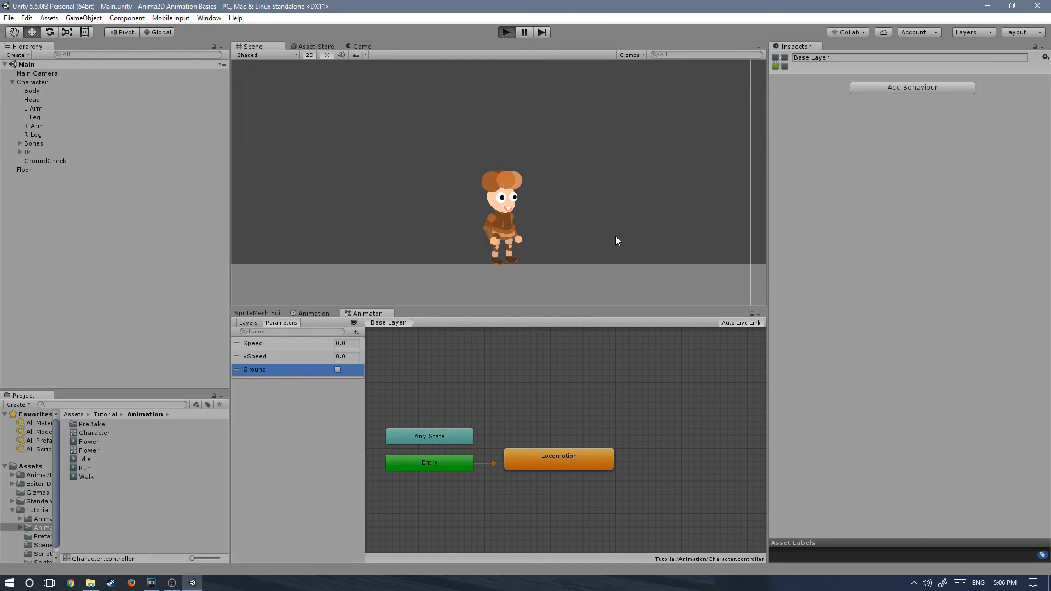
pyautogui.moveTo(580, 277)
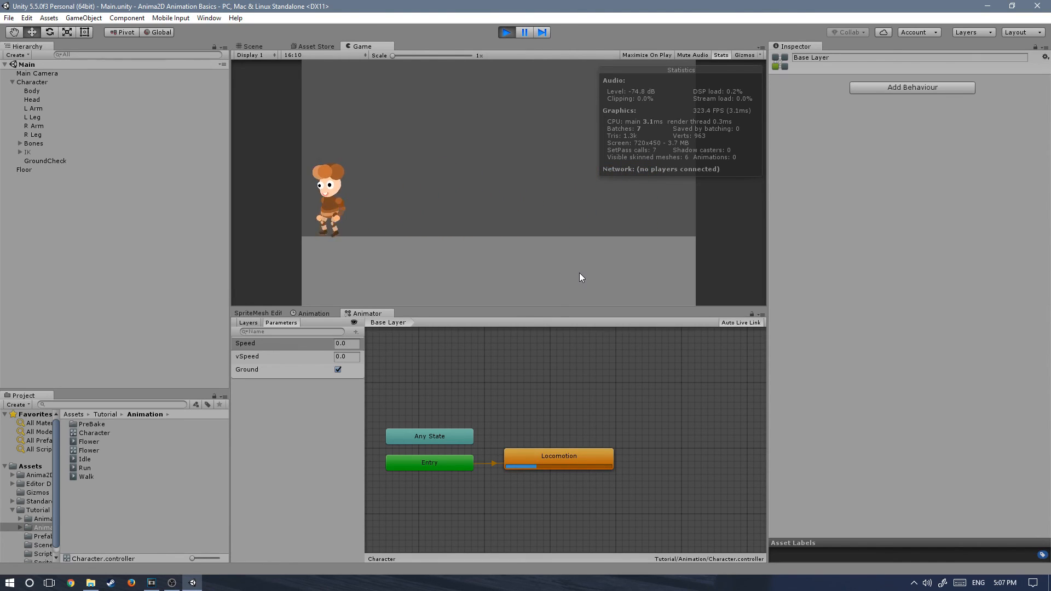
pyautogui.click(38, 73)
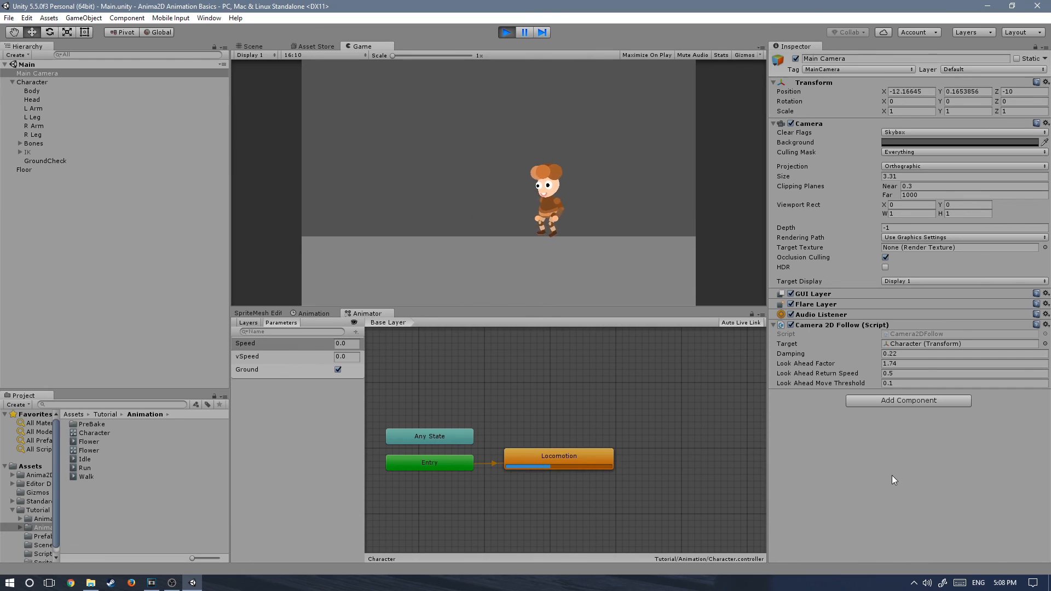
pyautogui.click(252, 46)
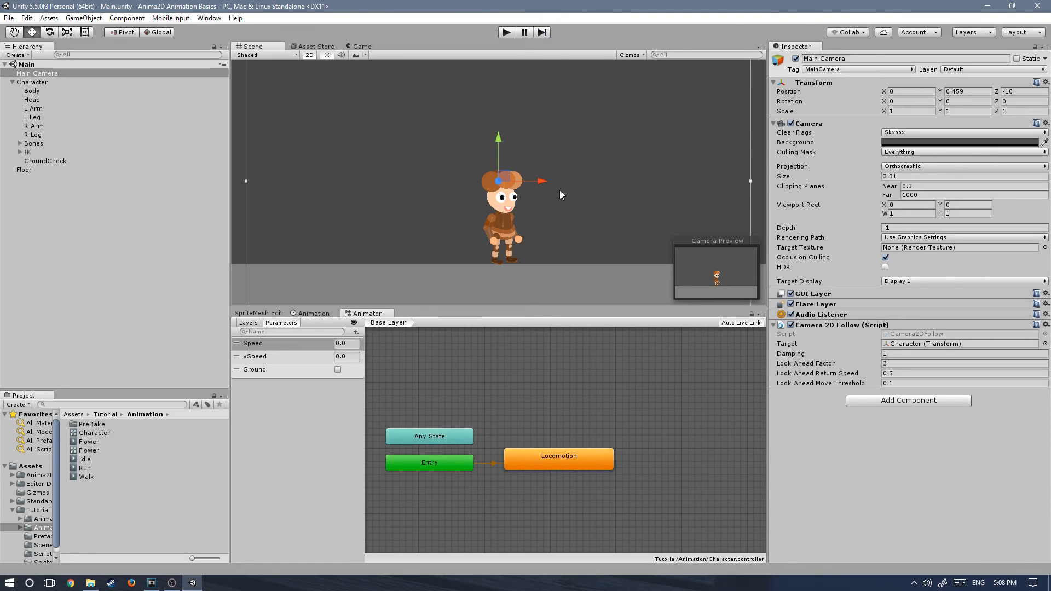